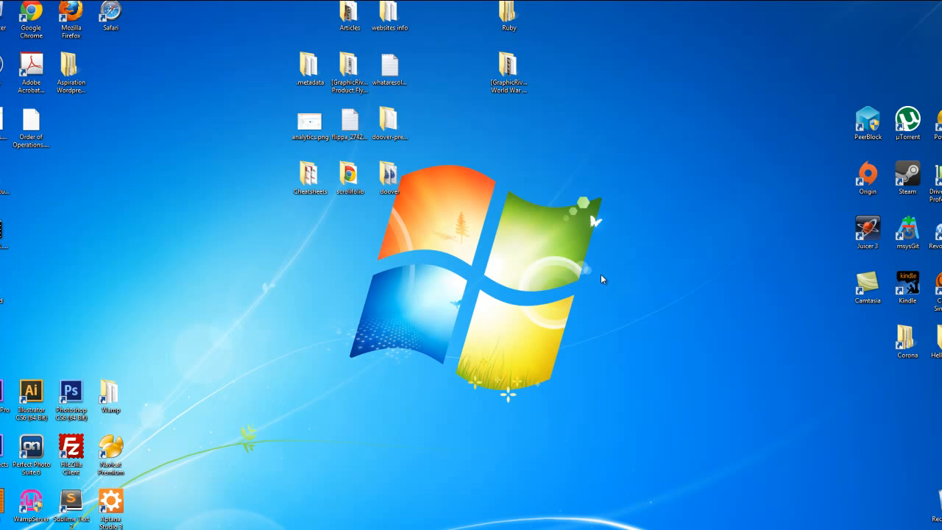
mouse_move(352, 380)
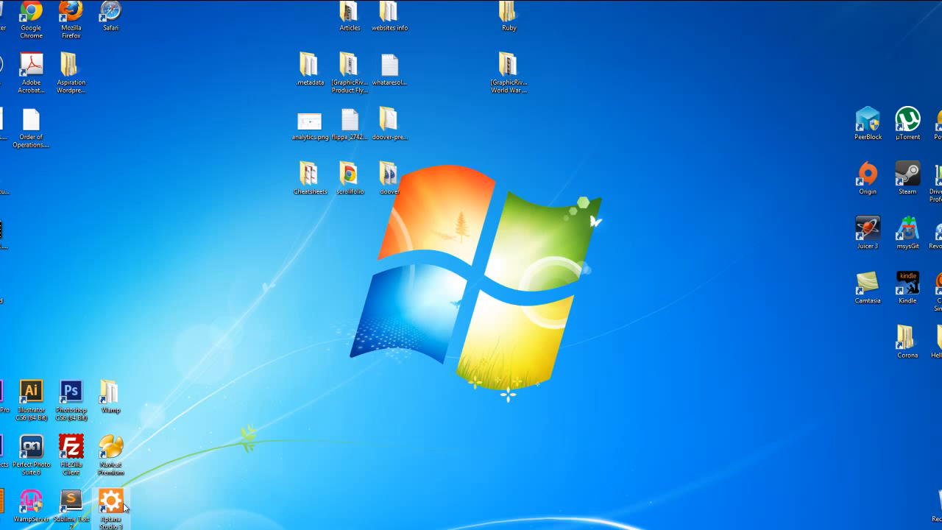
- Launch Aptana Studio from its desktop shortcut
double_click(111, 515)
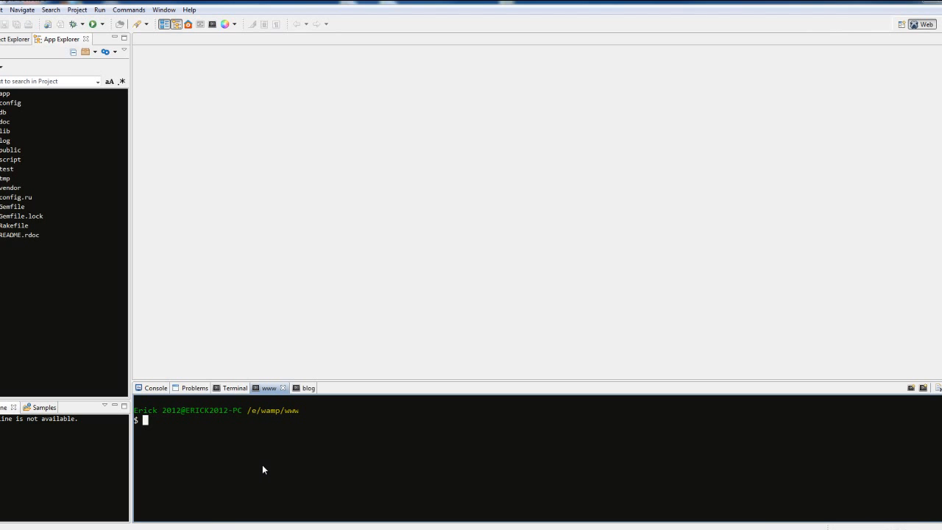
- Change into the blog folder and start the Rails server with 'rails server'
type("cd blog/")
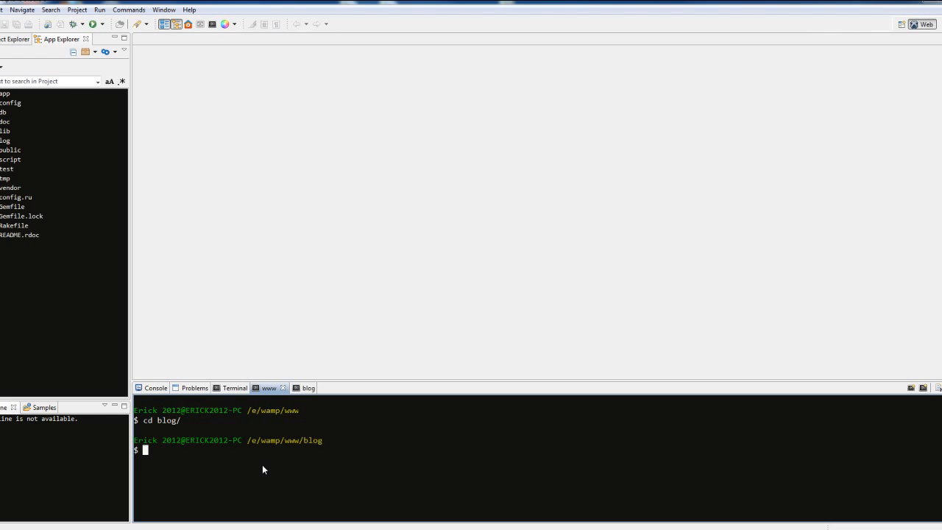
type("rai")
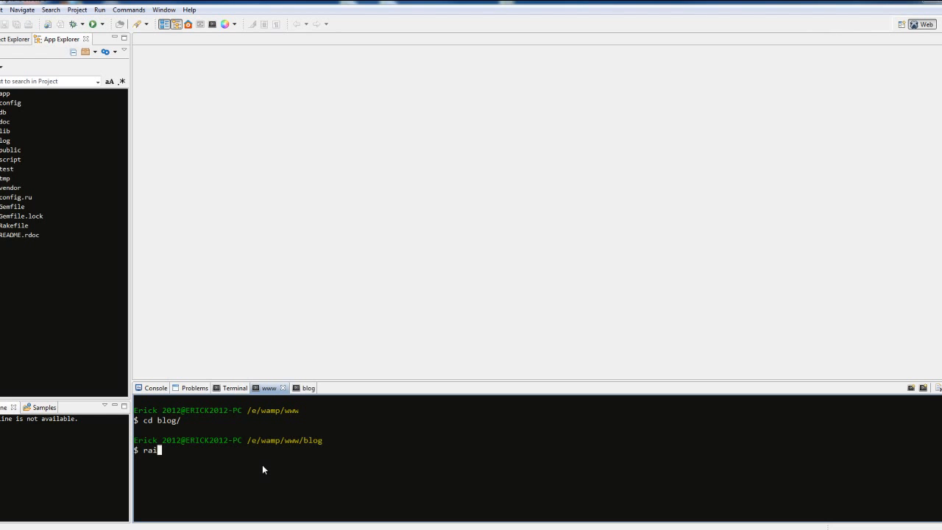
type("ls server")
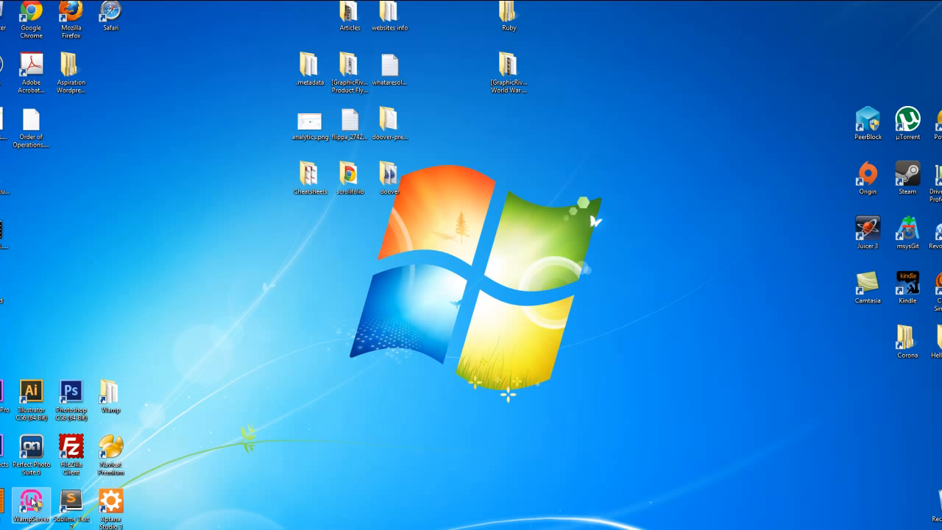
left_click(934, 515)
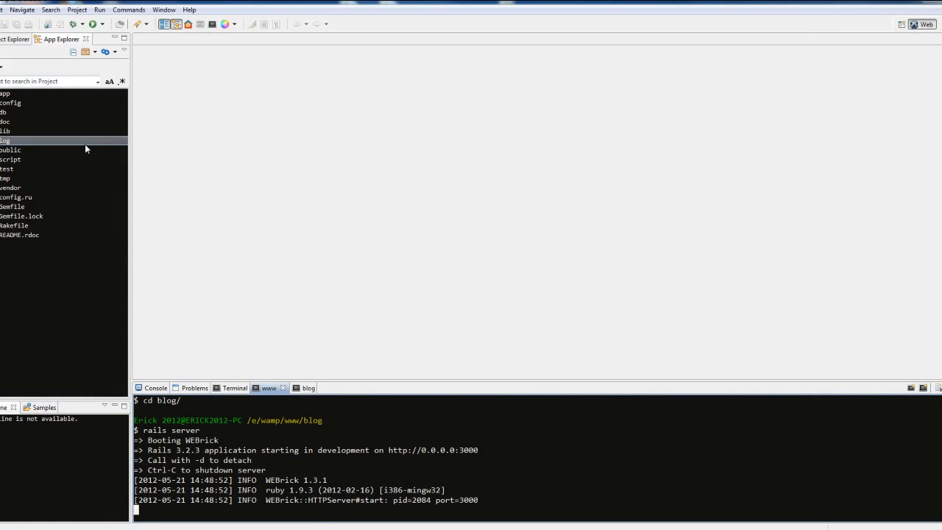
- Open example_controller.rb from app/controllers for editing
left_click(6, 94)
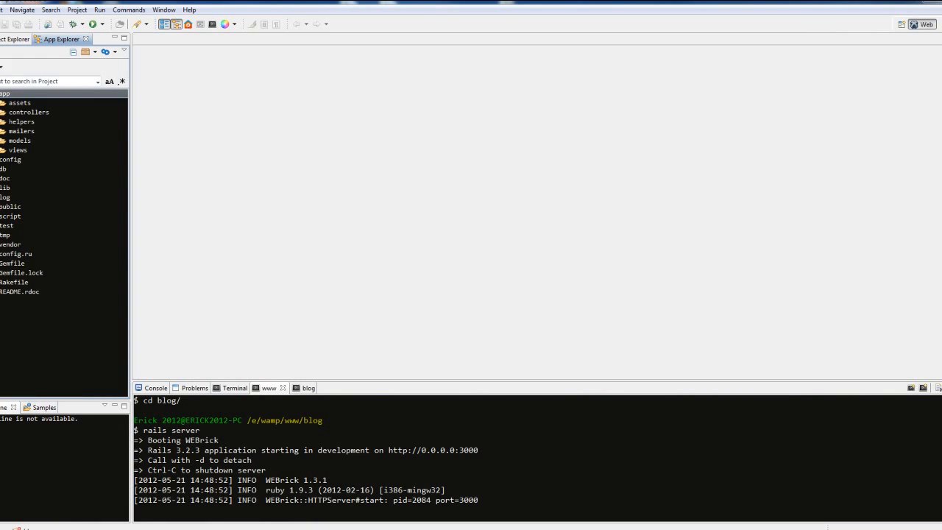
left_click(28, 112)
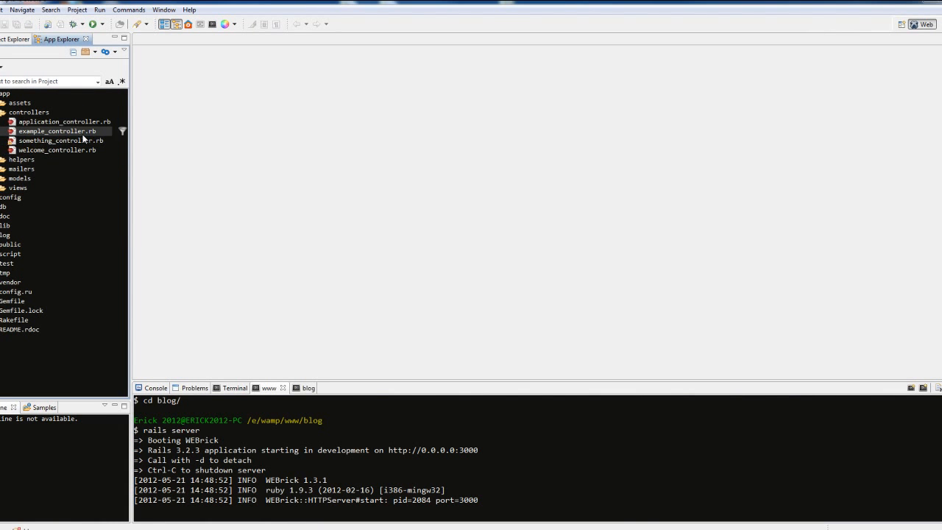
double_click(56, 131)
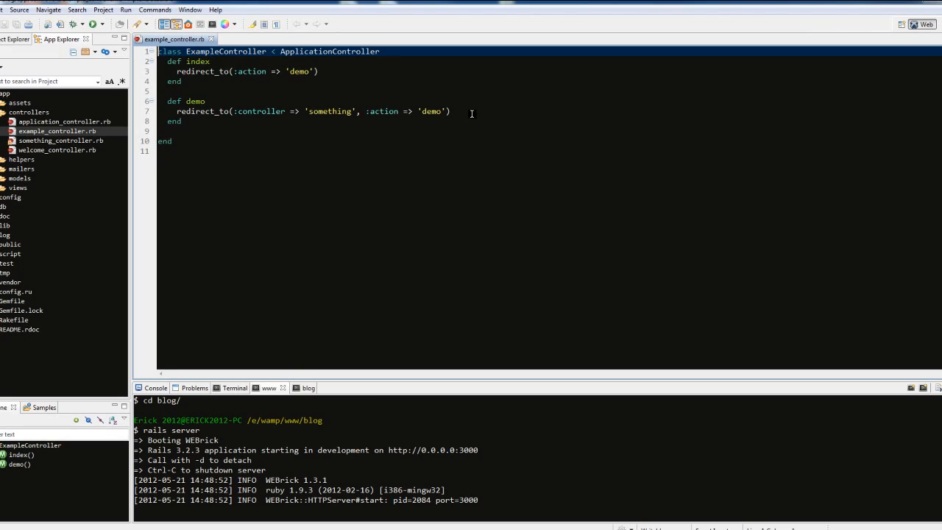
- Open the demo.html.erb template from views/example
left_click(18, 188)
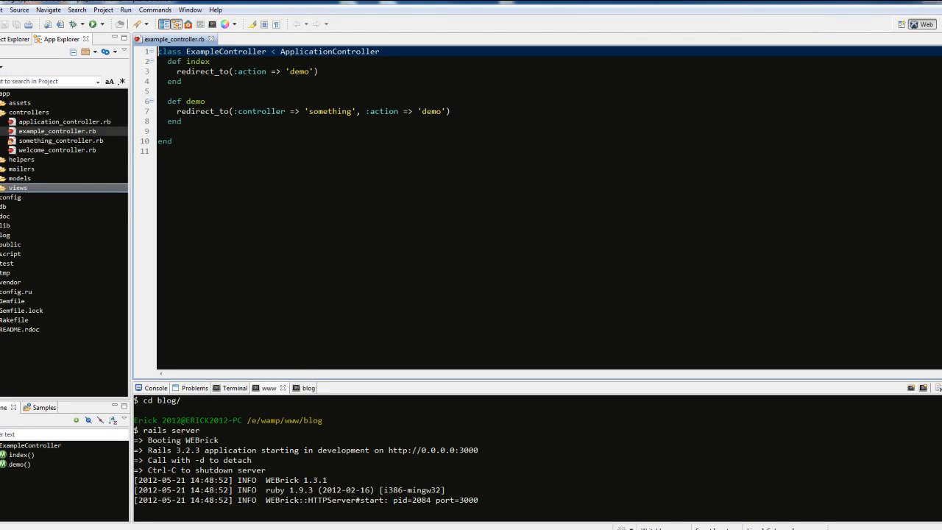
left_click(17, 189)
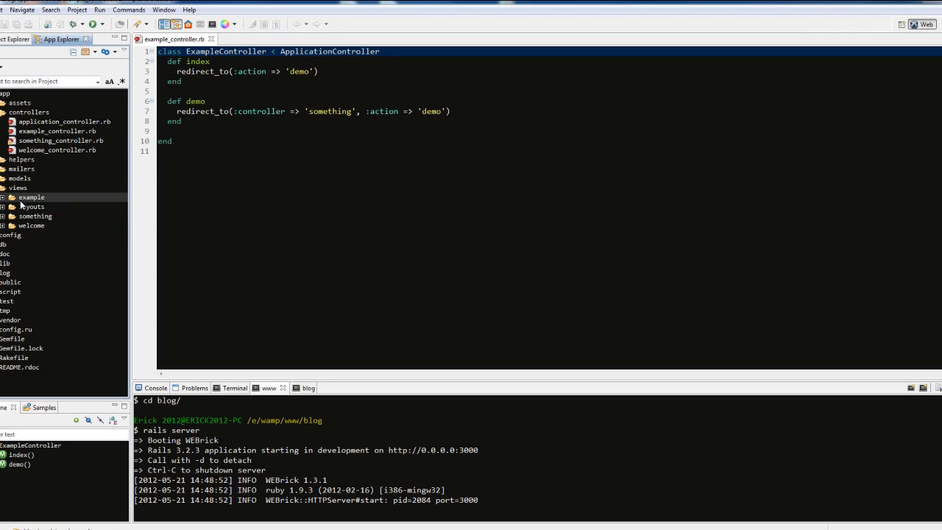
left_click(6, 198)
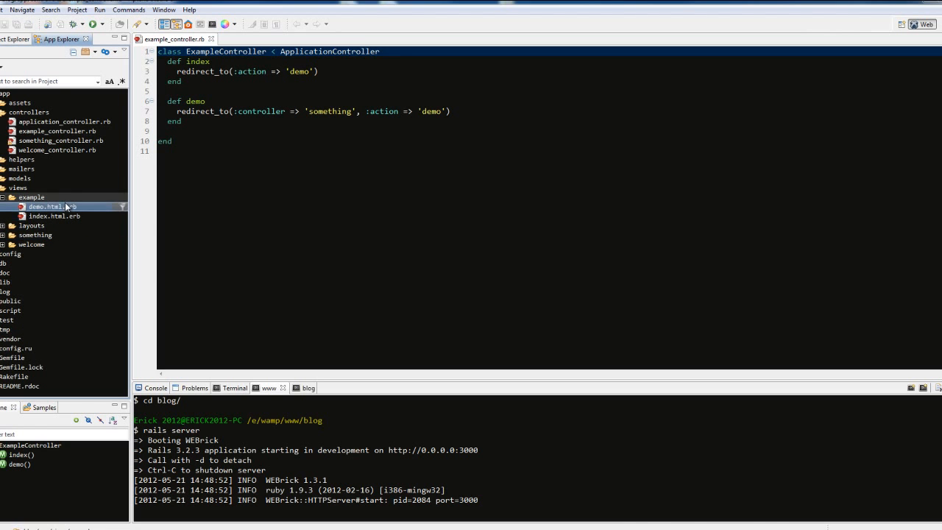
double_click(44, 207)
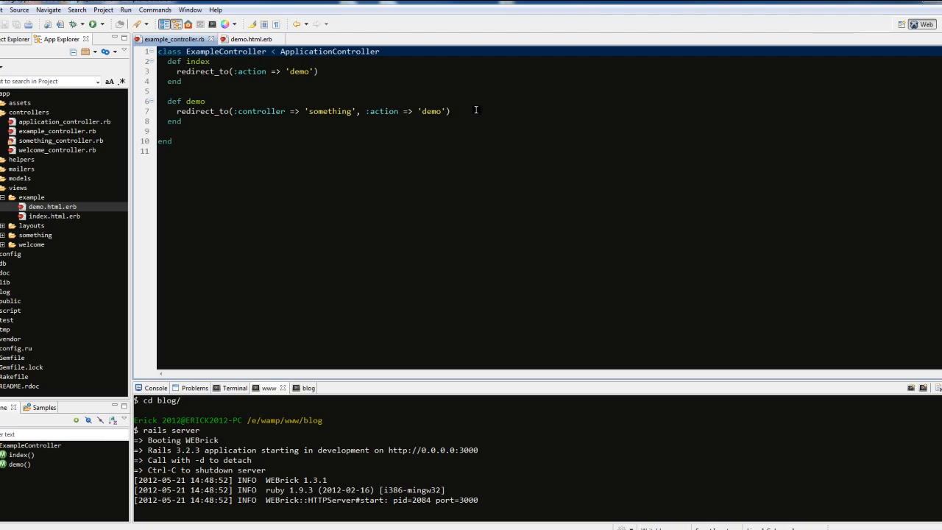
- Delete the redirect_to line inside the demo action so it renders its own view
left_click(175, 112)
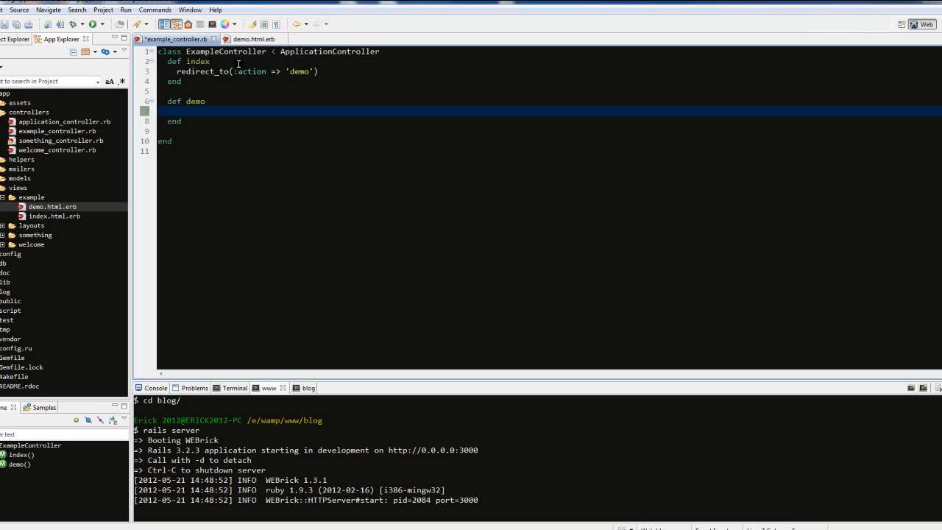
left_click(262, 38)
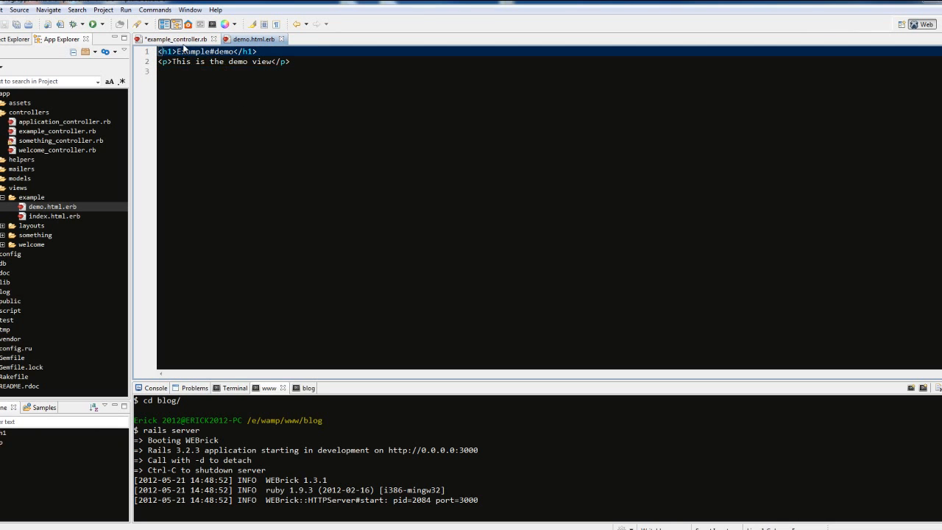
left_click(169, 40)
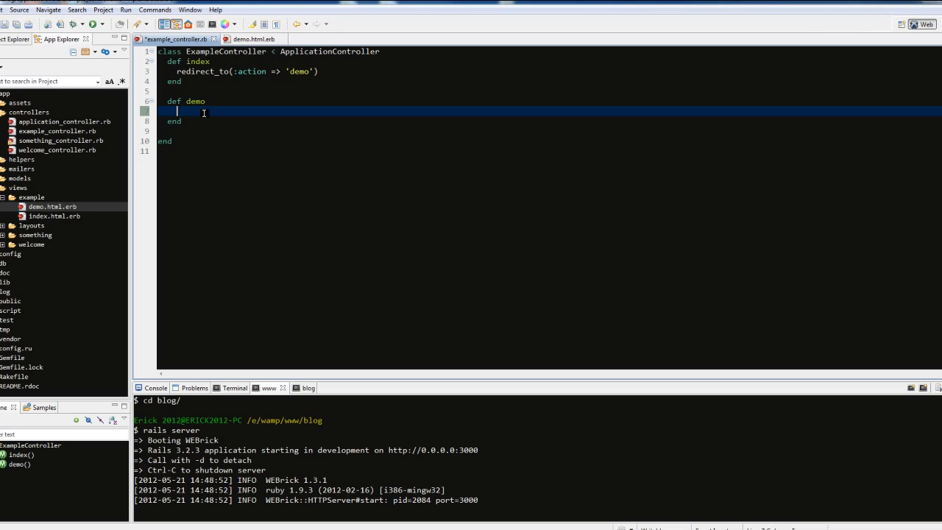
mouse_move(243, 244)
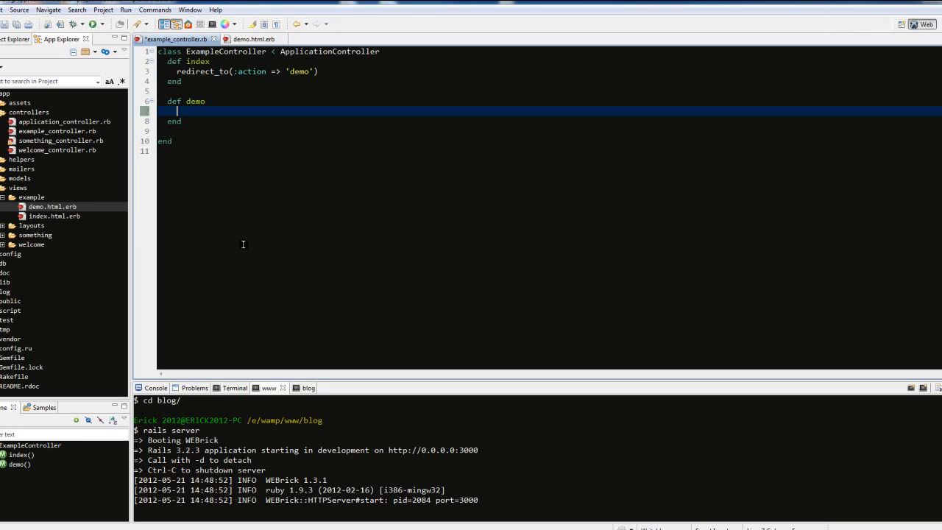
type("@")
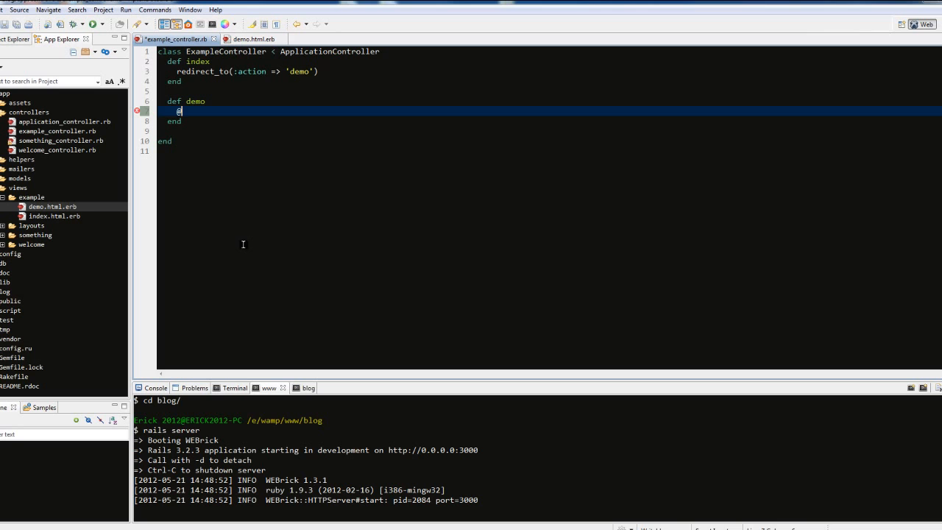
mouse_move(246, 240)
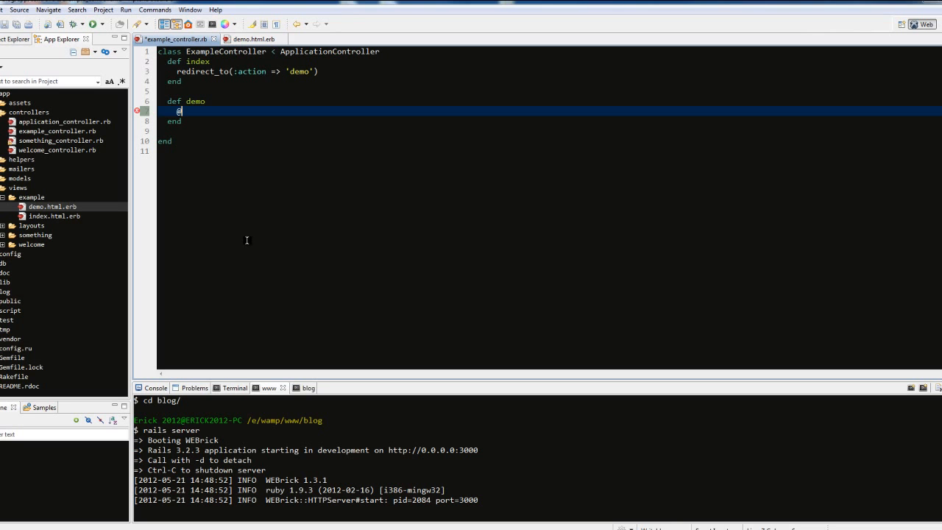
mouse_move(256, 236)
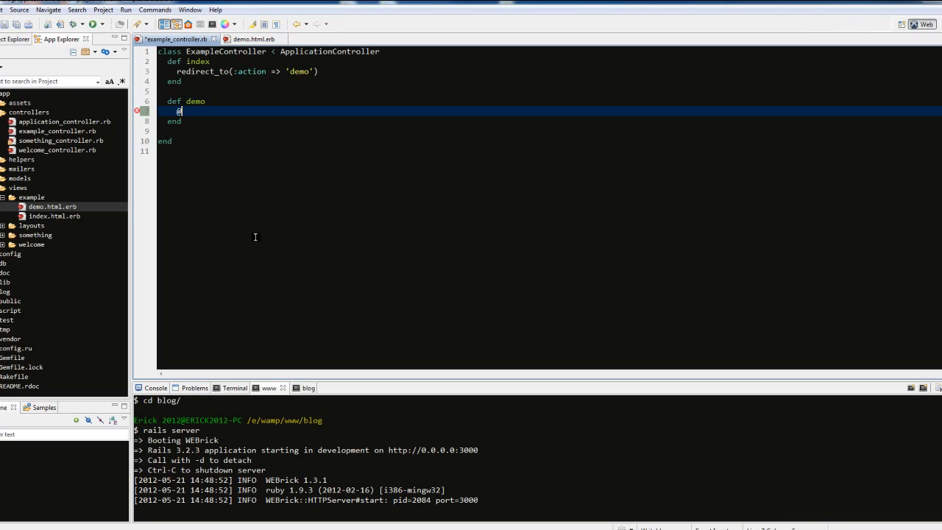
type("people")
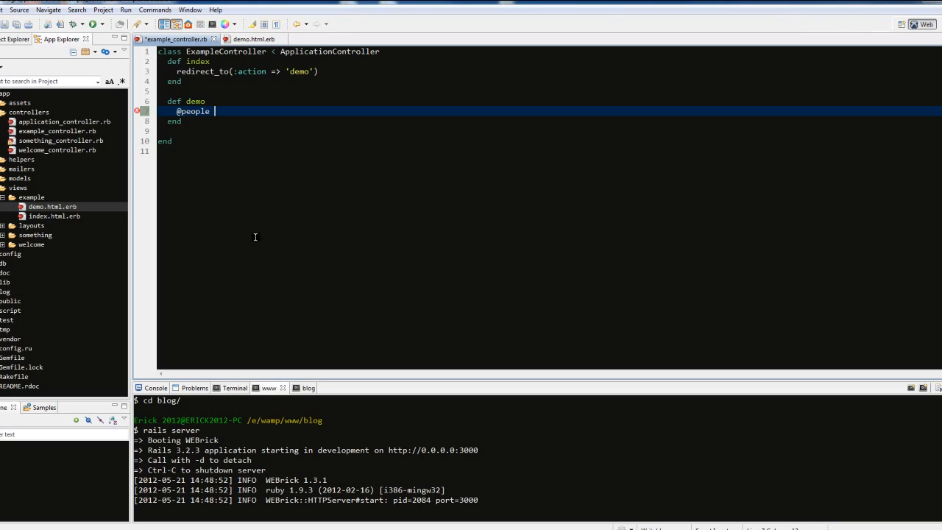
type("= ['']")
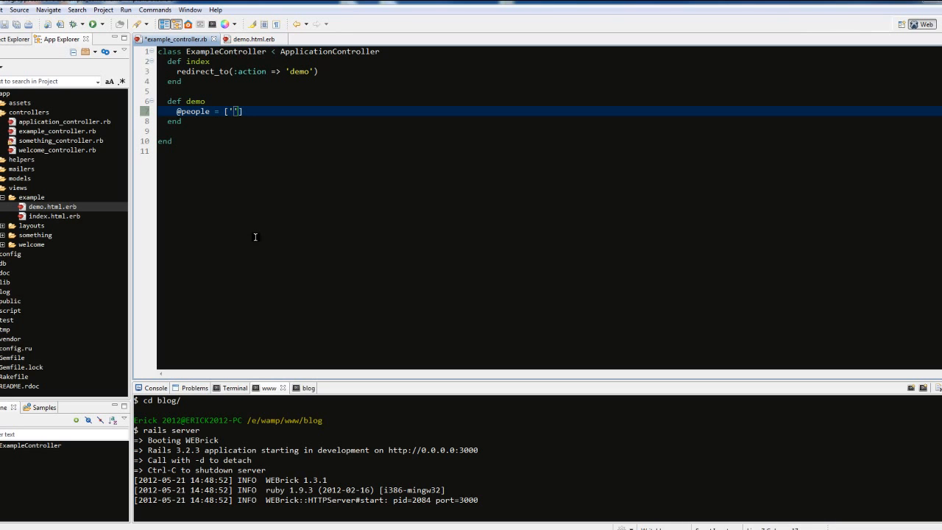
type("joe',")
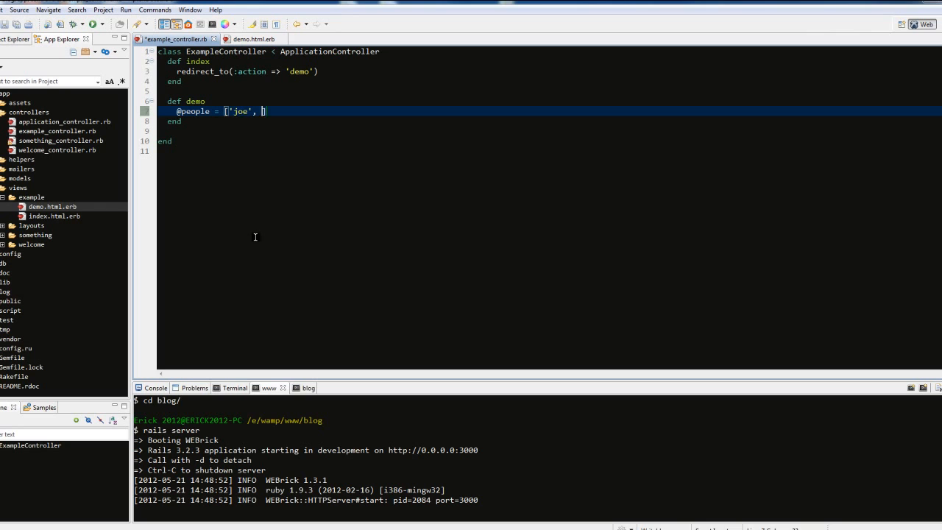
type("'erick'")
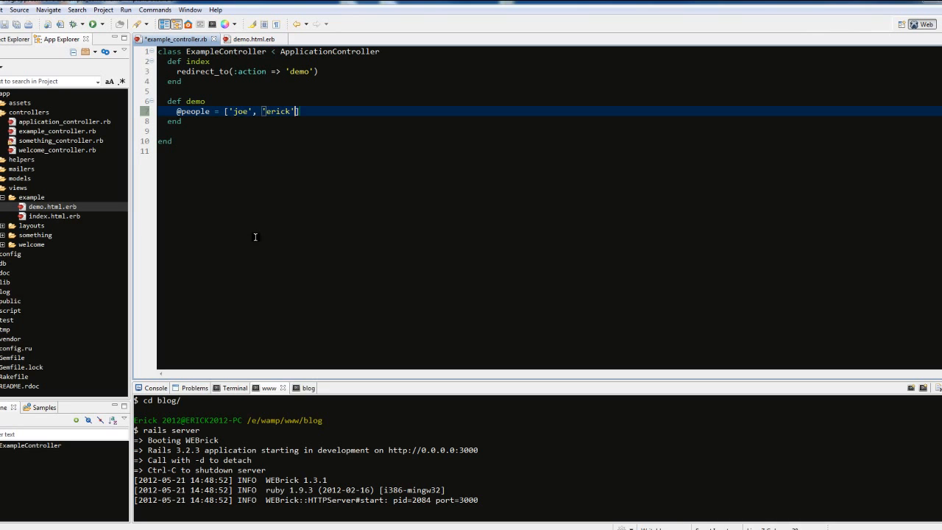
type(", ''")
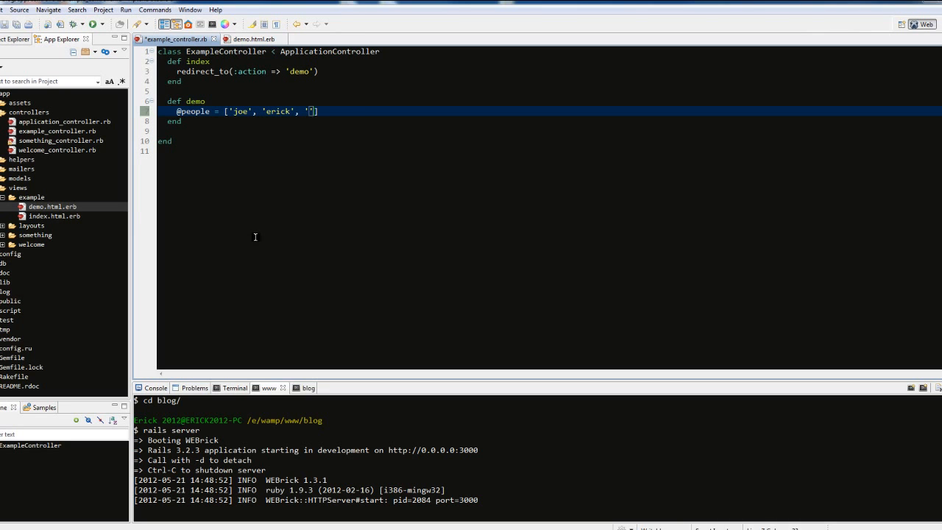
type("victor")
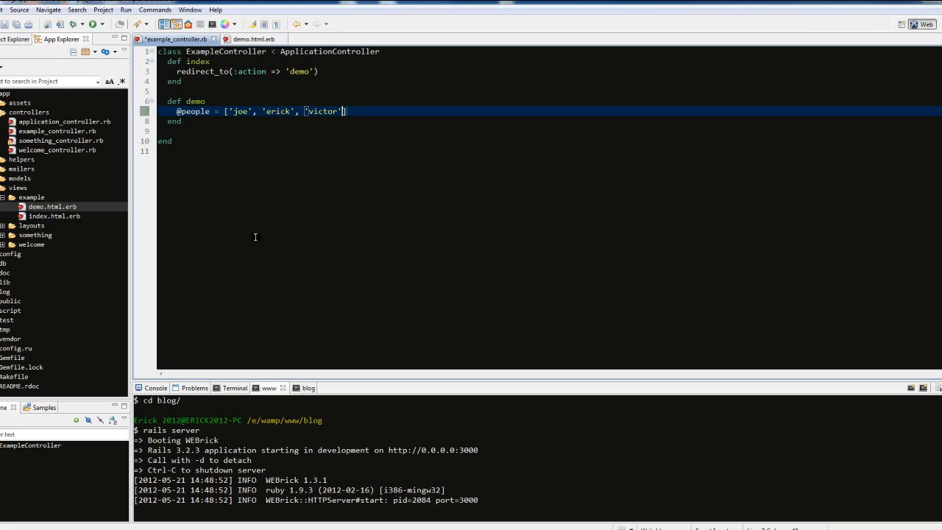
type(", ''")
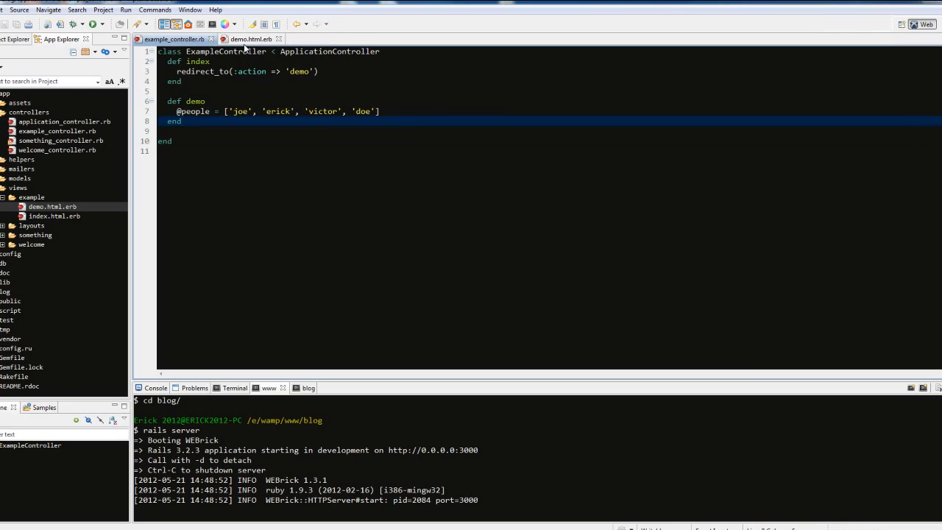
mouse_move(247, 38)
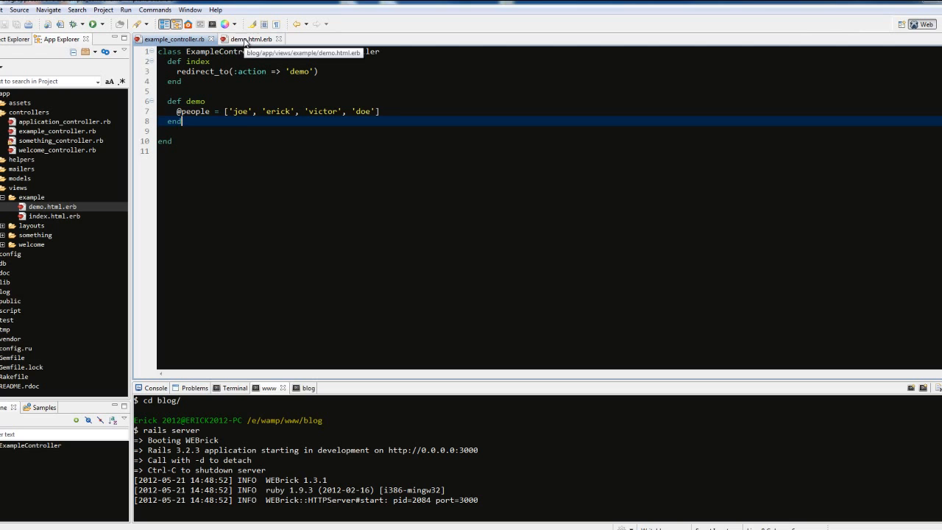
- End the demo action with render('demo') and switch to the demo.html.erb view
left_click(389, 112)
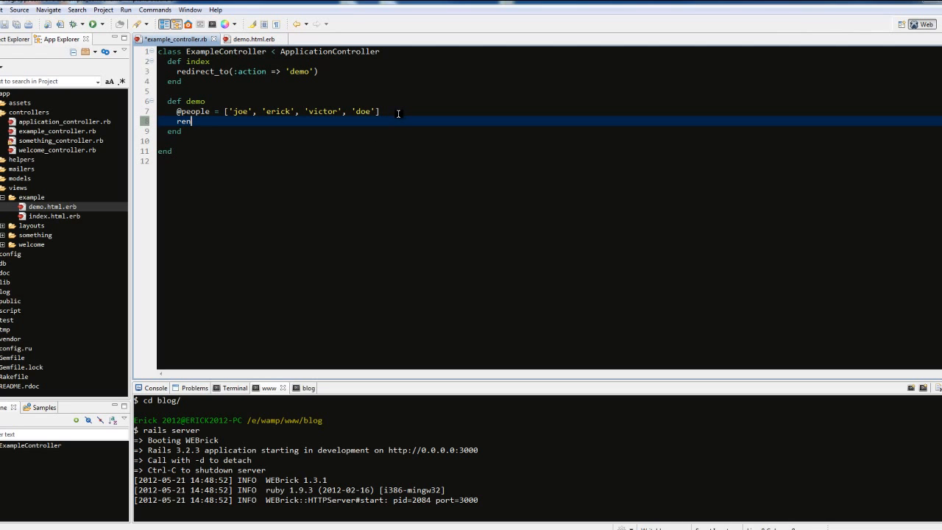
type("der9")
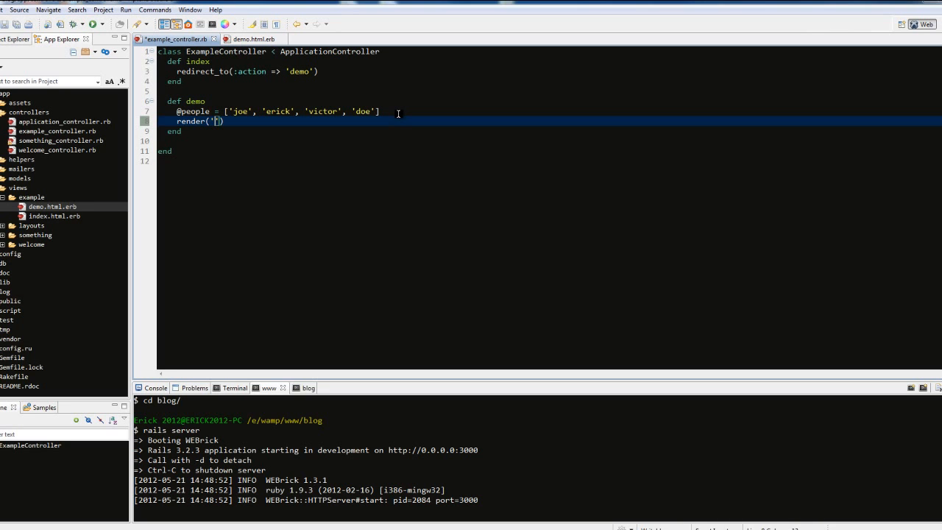
type("demo")
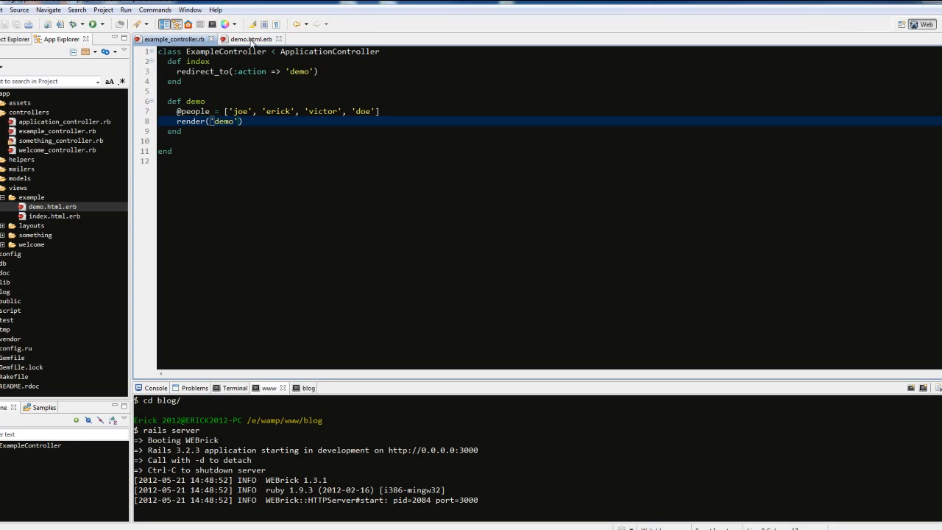
left_click(256, 40)
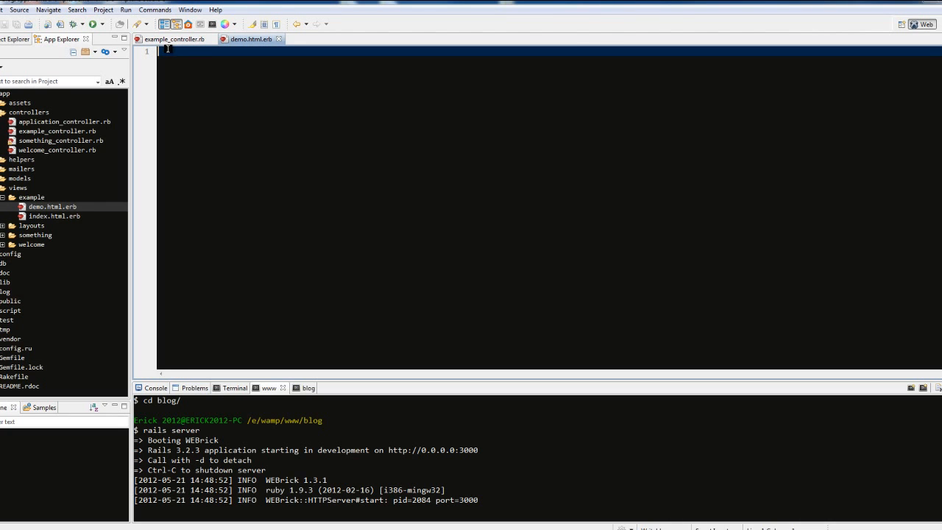
mouse_move(267, 46)
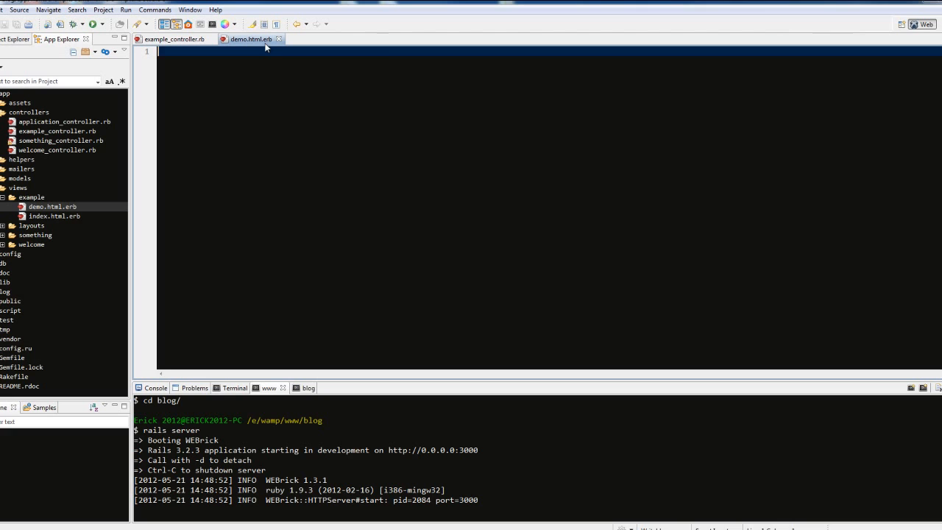
mouse_move(264, 46)
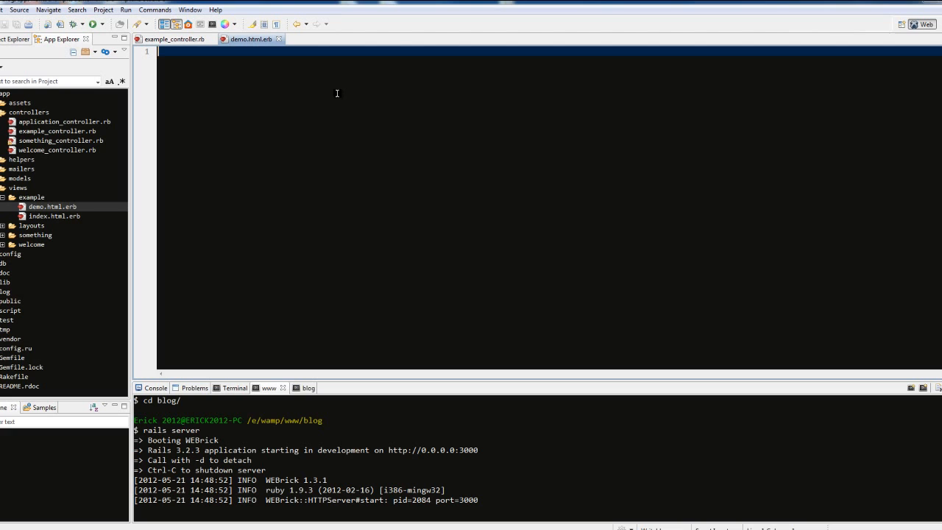
mouse_move(275, 90)
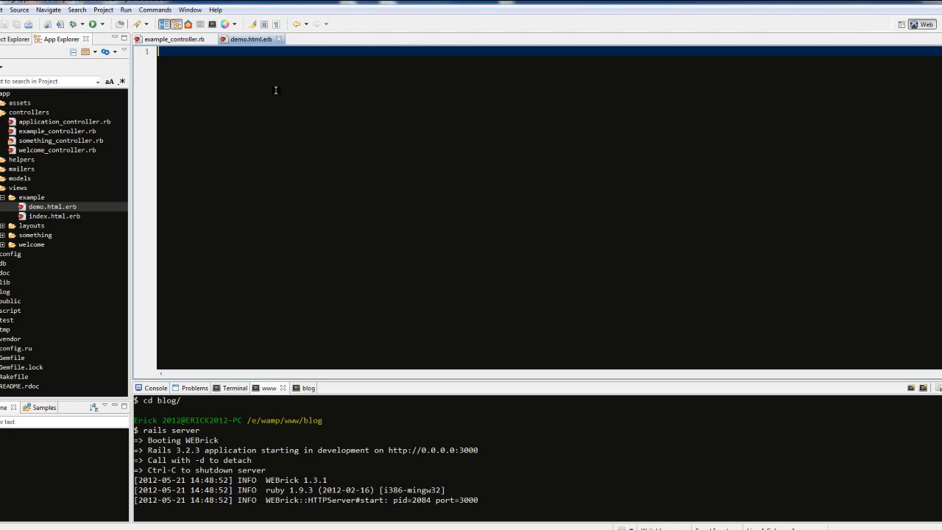
mouse_move(268, 87)
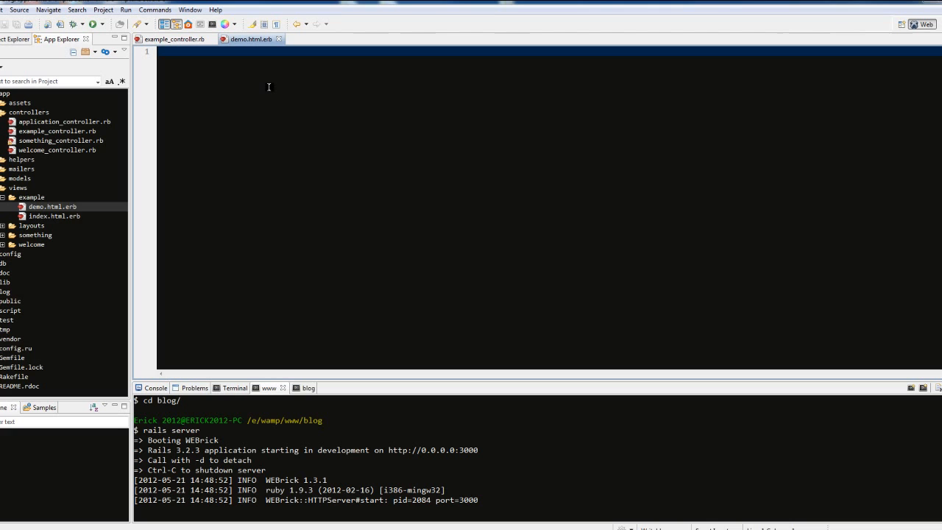
mouse_move(238, 112)
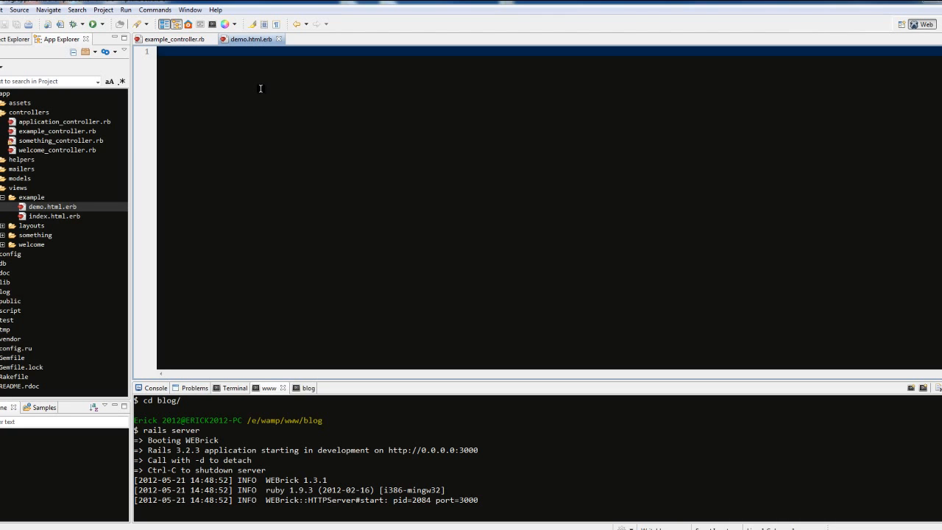
- Write an ERB output tag printing "This is being outputted" on line 1
type("<%%>")
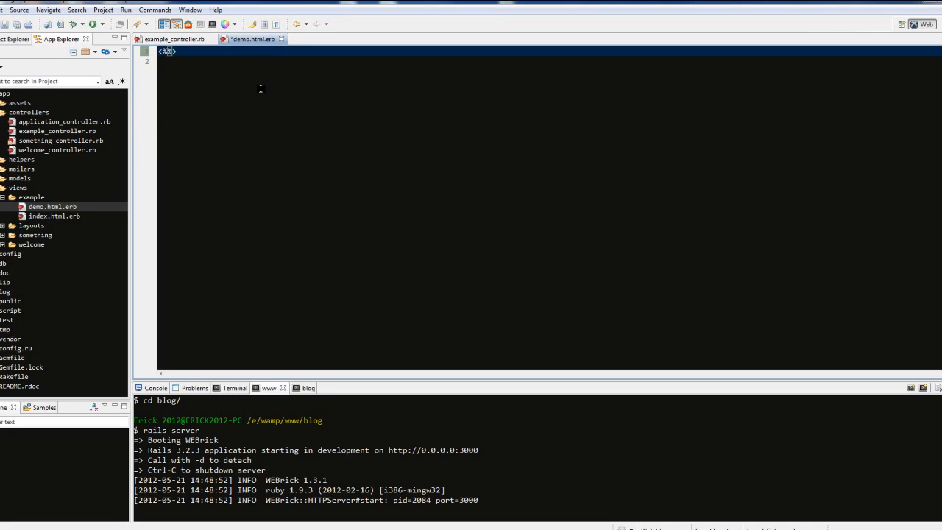
type("= \"")
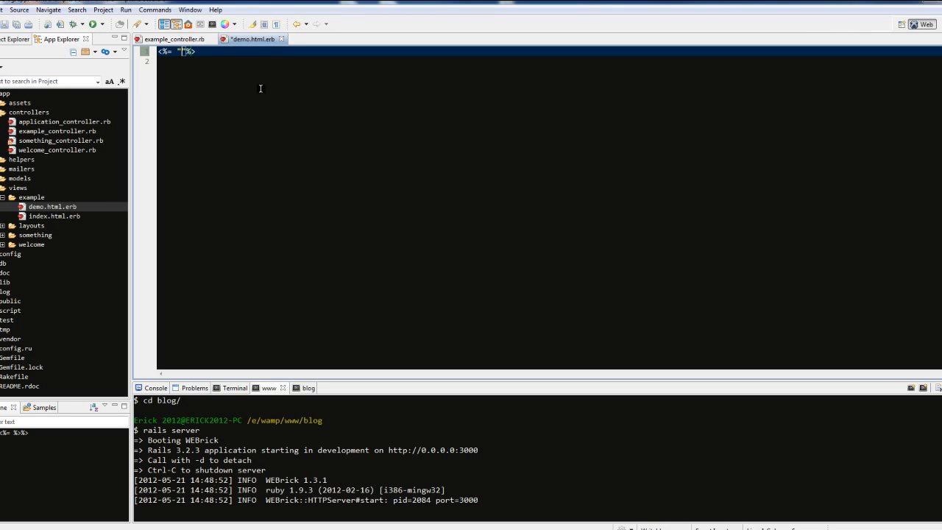
type("This is being outputed")
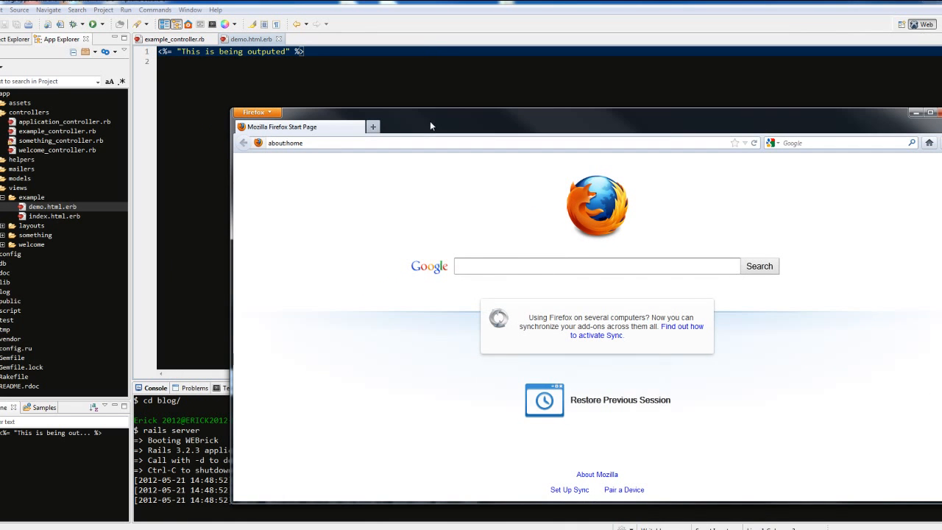
- Browse to localhost:3000/example/demo to request the demo page
left_click(180, 38)
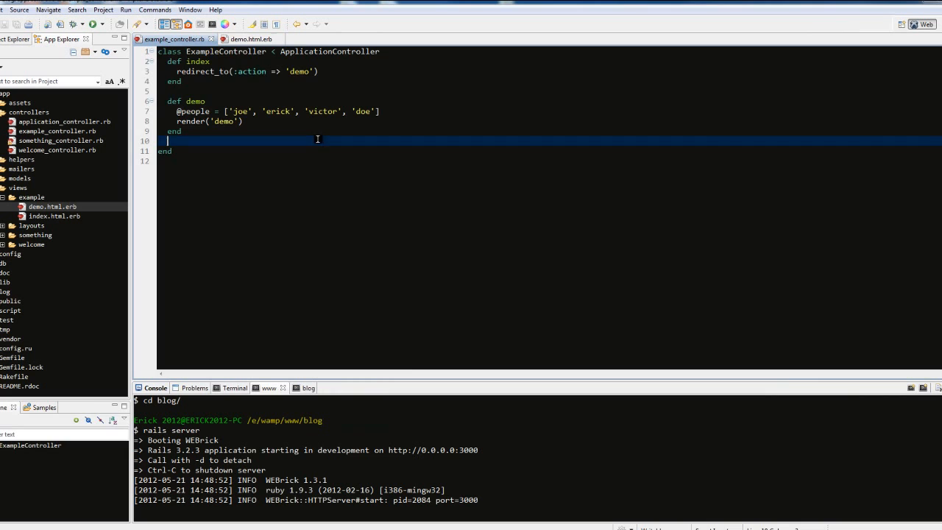
left_click(262, 40)
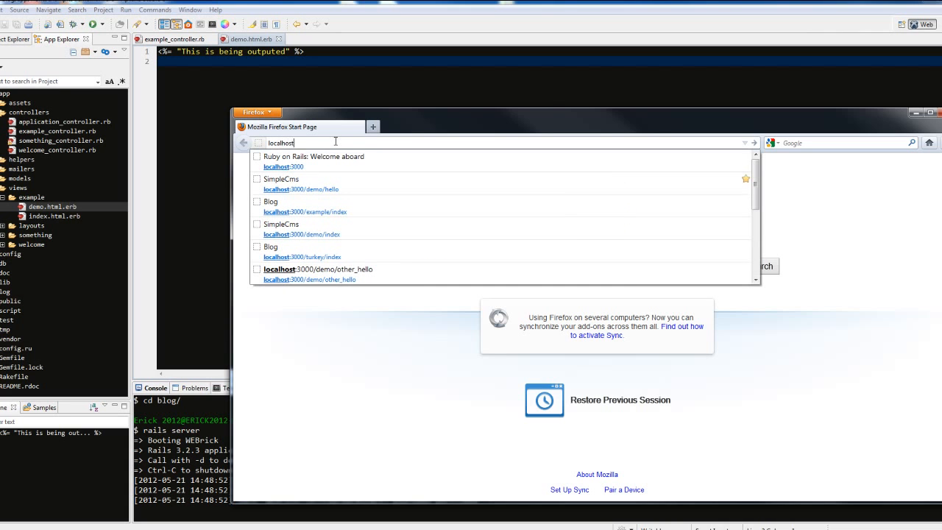
type(":300")
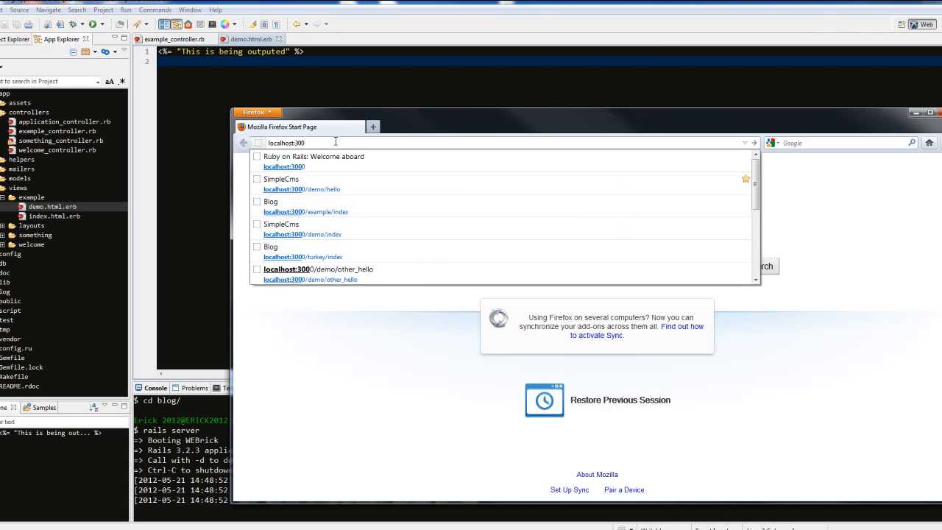
type("/example/")
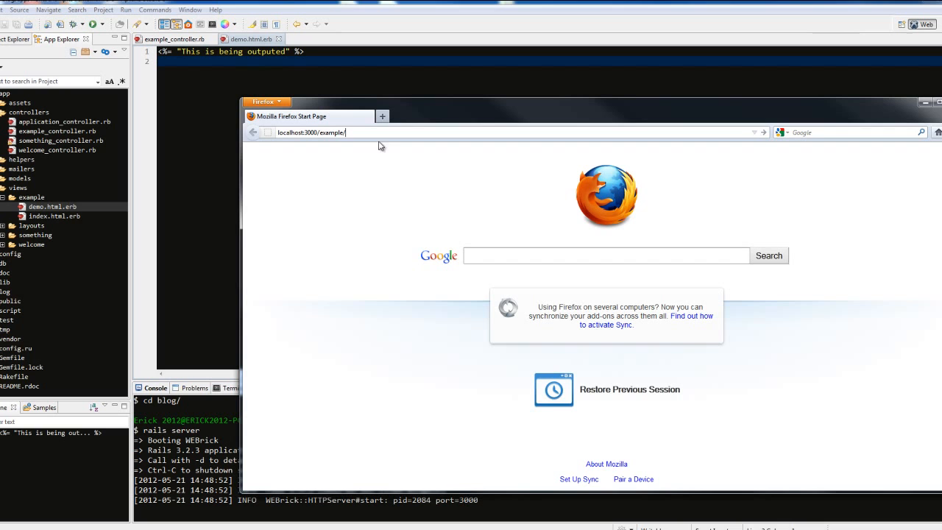
type("demo")
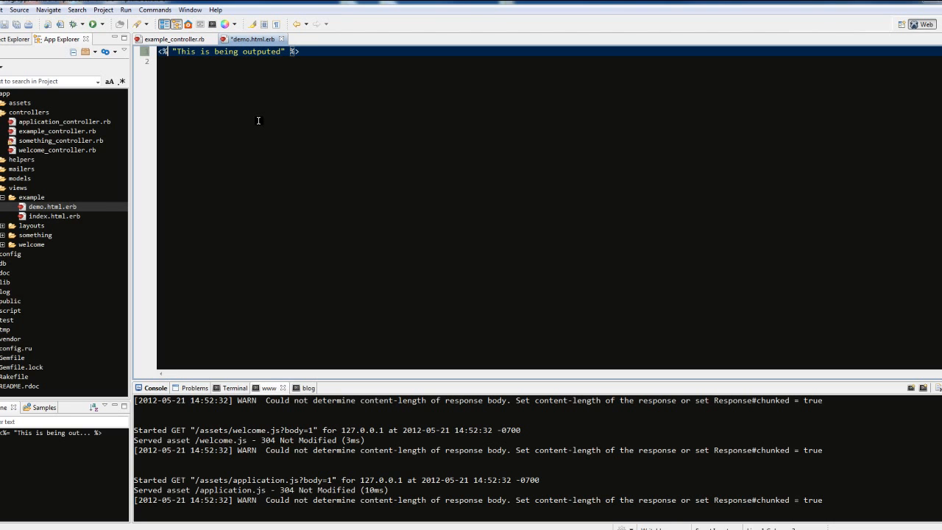
- Clear the ERB output line so demo.html.erb is empty again
key("ctrl+s")
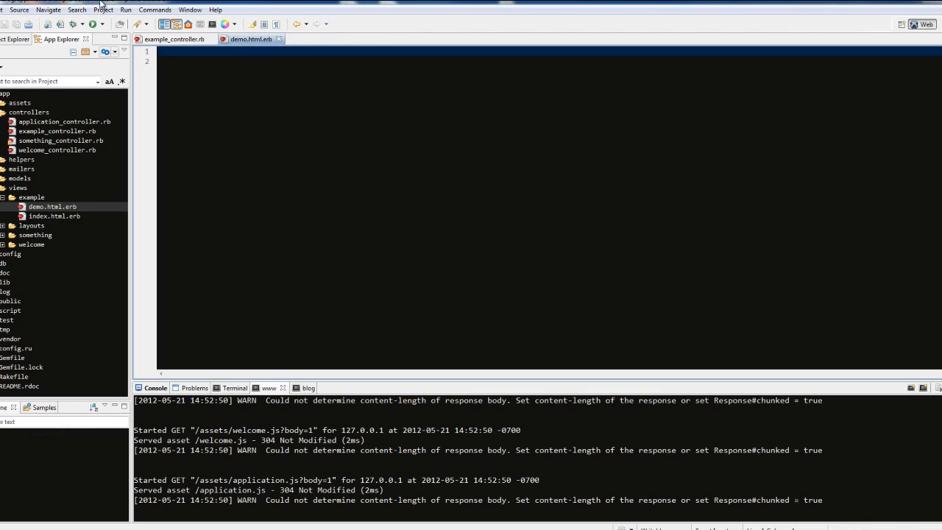
left_click(186, 40)
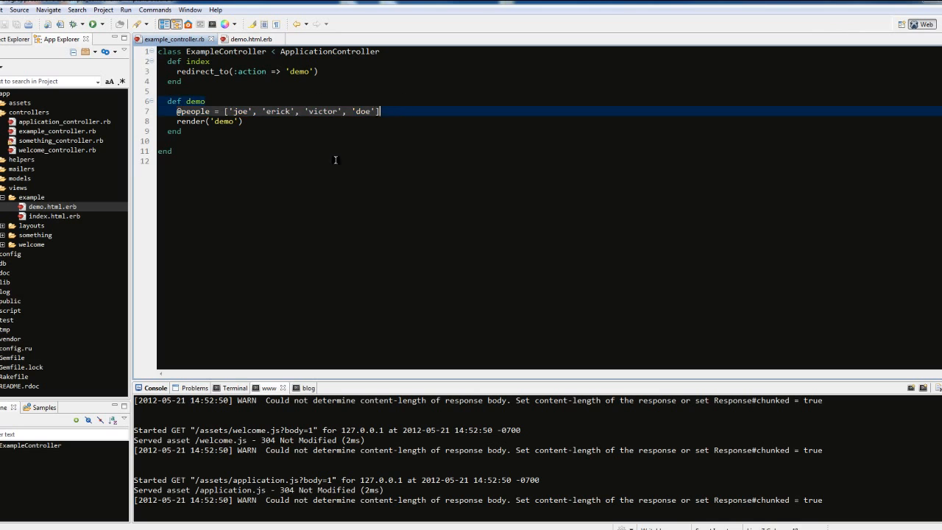
left_click(244, 38)
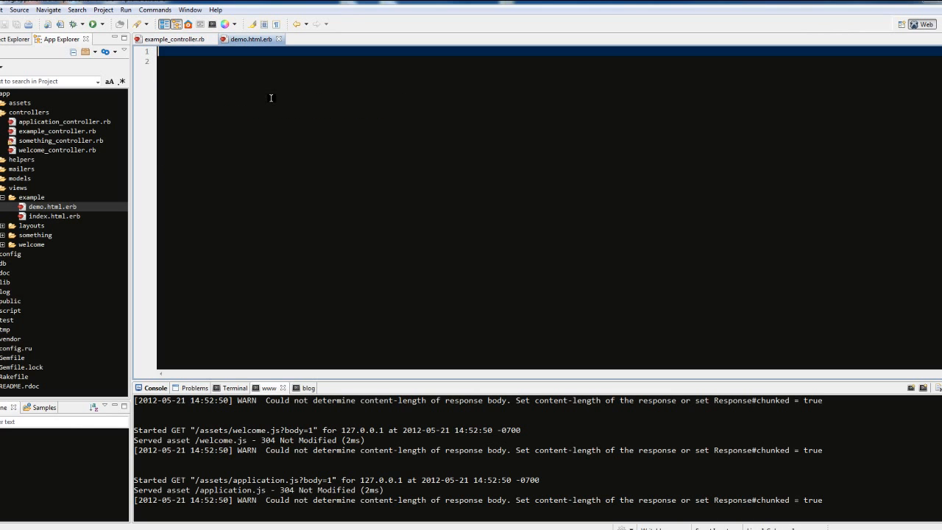
mouse_move(268, 143)
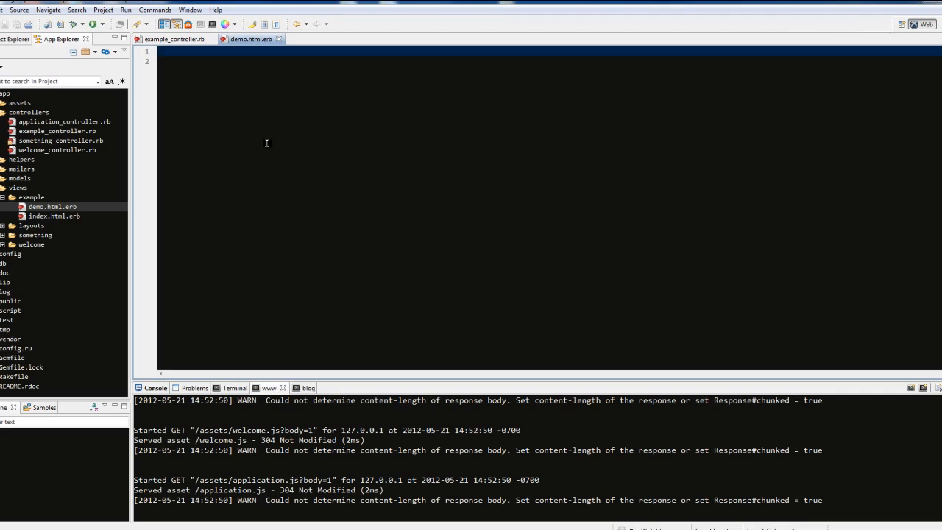
type("<% @%>")
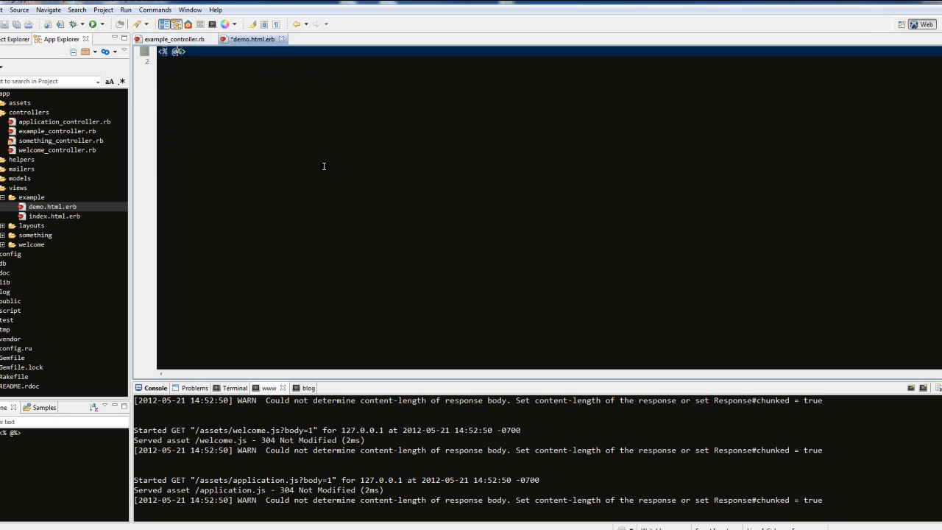
type("@people.each do")
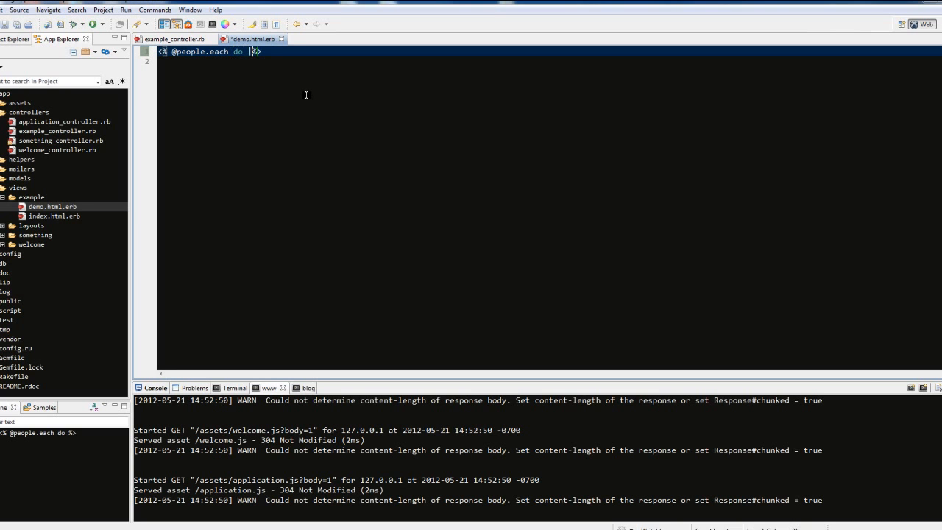
type("|person|")
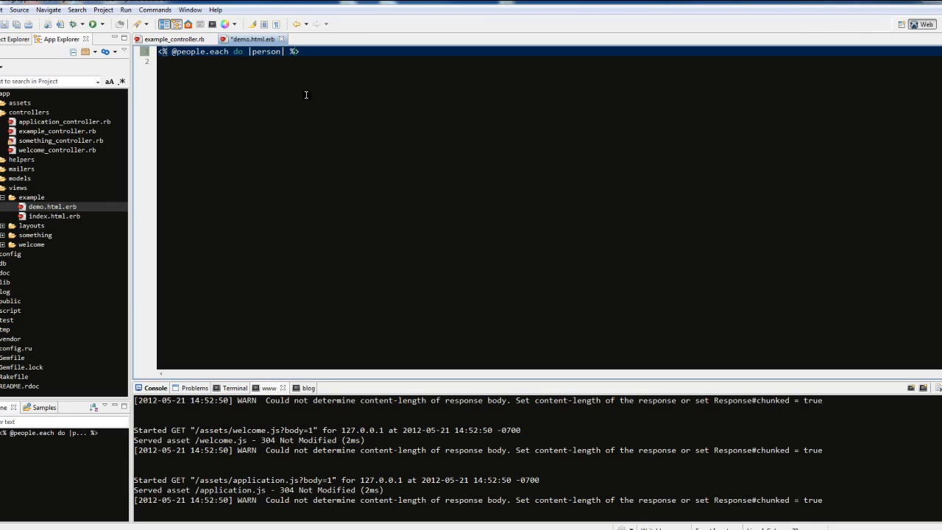
key("Enter")
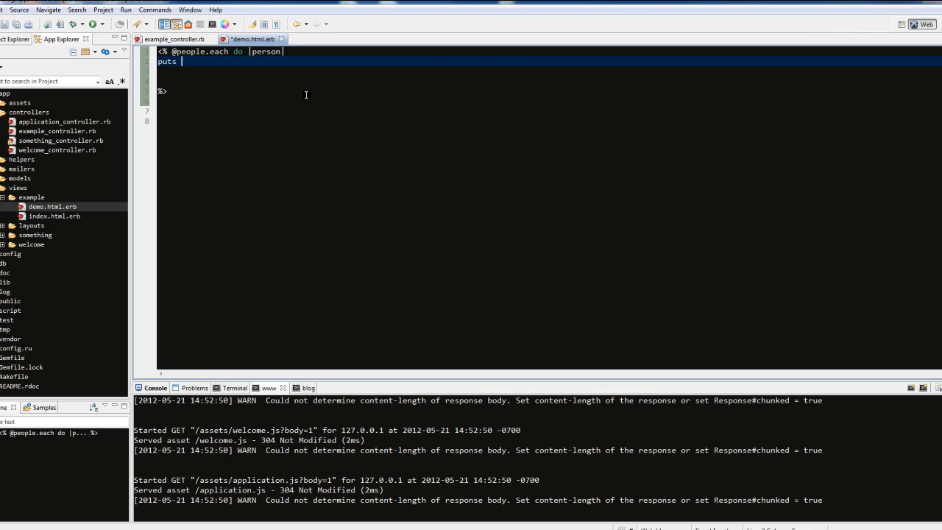
mouse_move(297, 92)
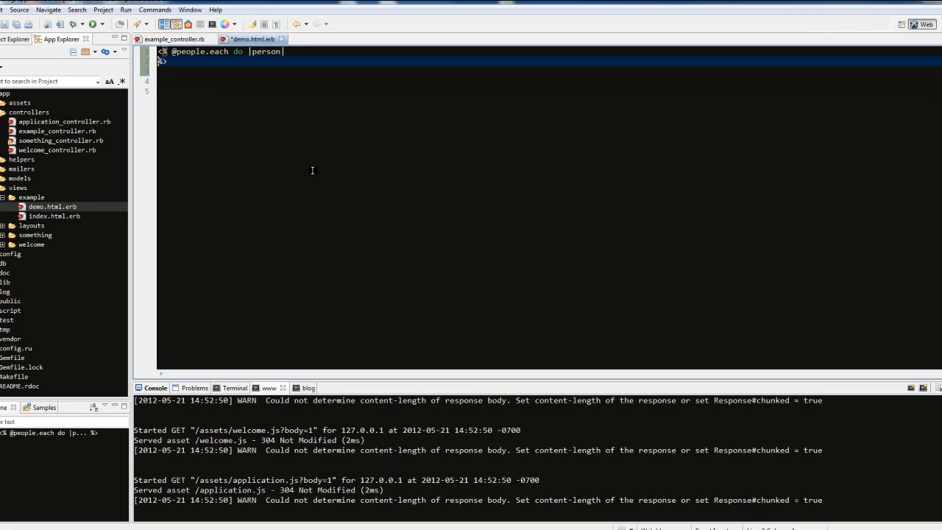
mouse_move(280, 117)
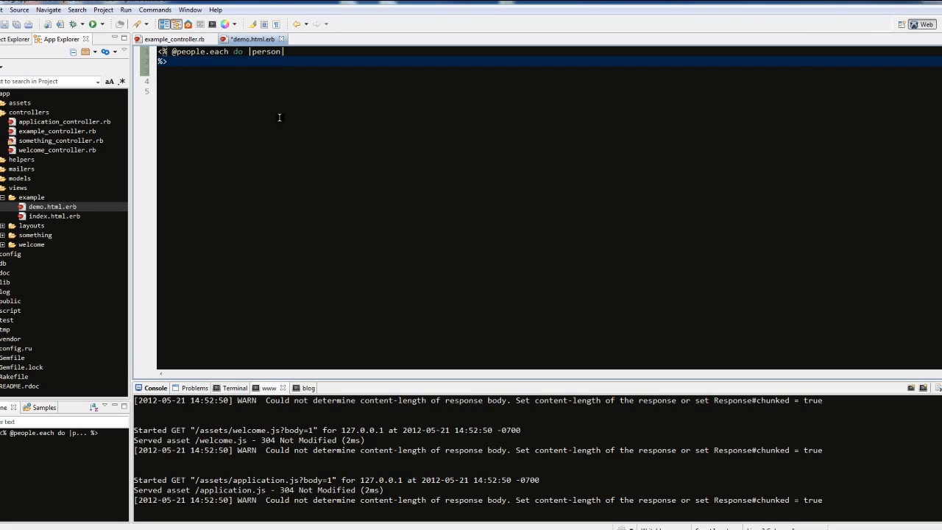
mouse_move(270, 130)
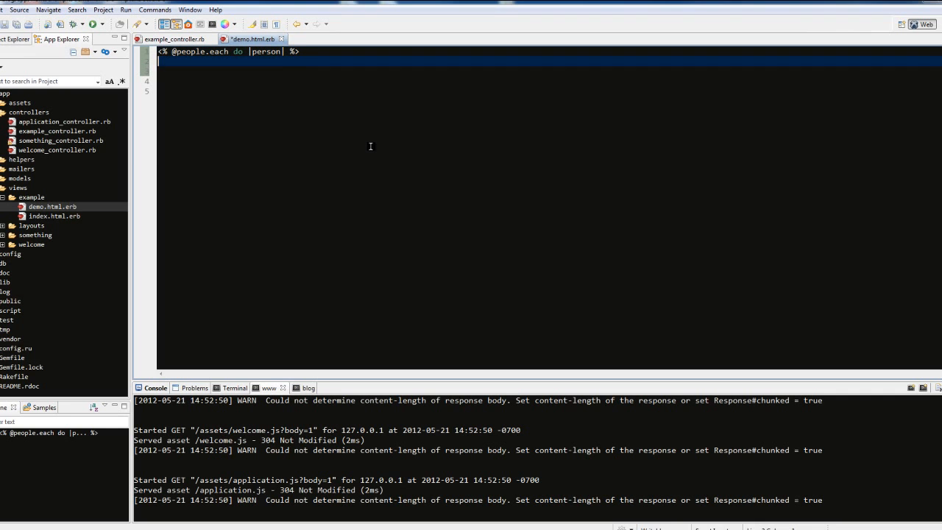
- Output <%= "The person's name is #{person}"%> followed by a <br /> line break inside the loop
type("<%= \"\"%>")
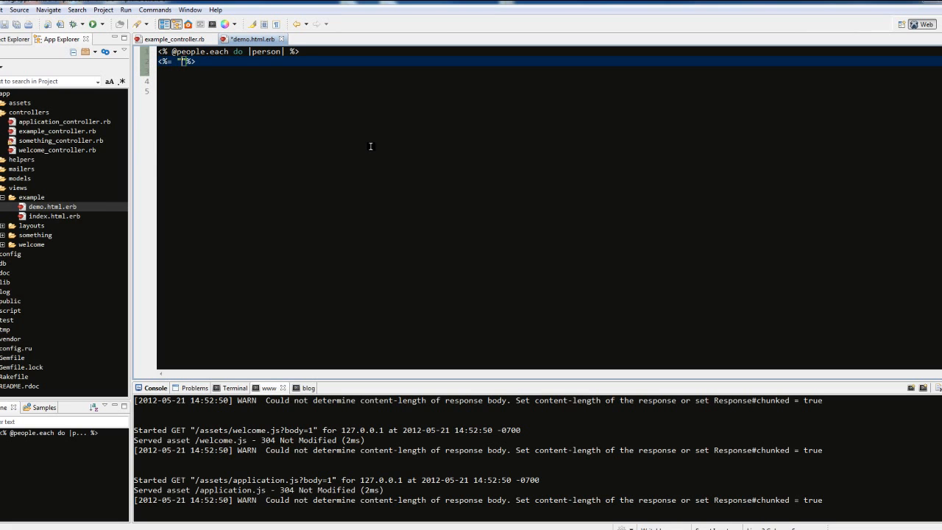
type("The person's name is #{person")
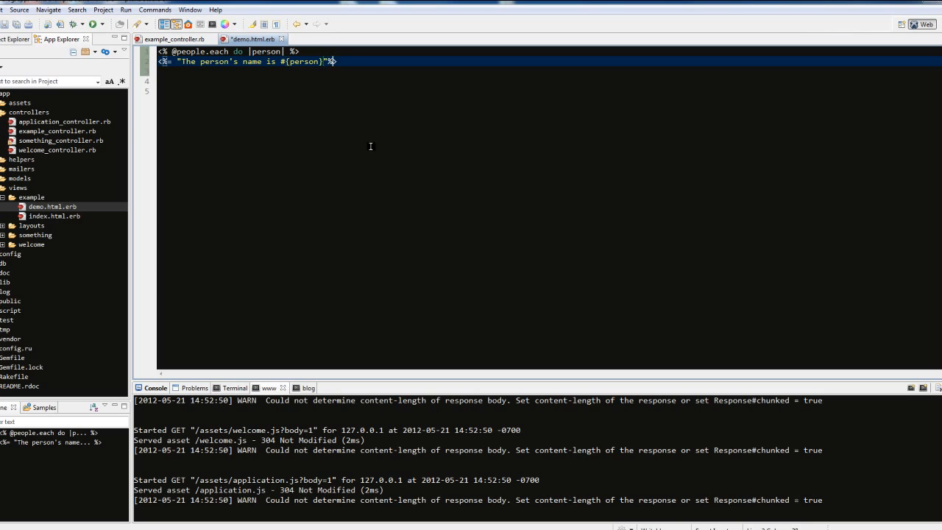
type("<br />")
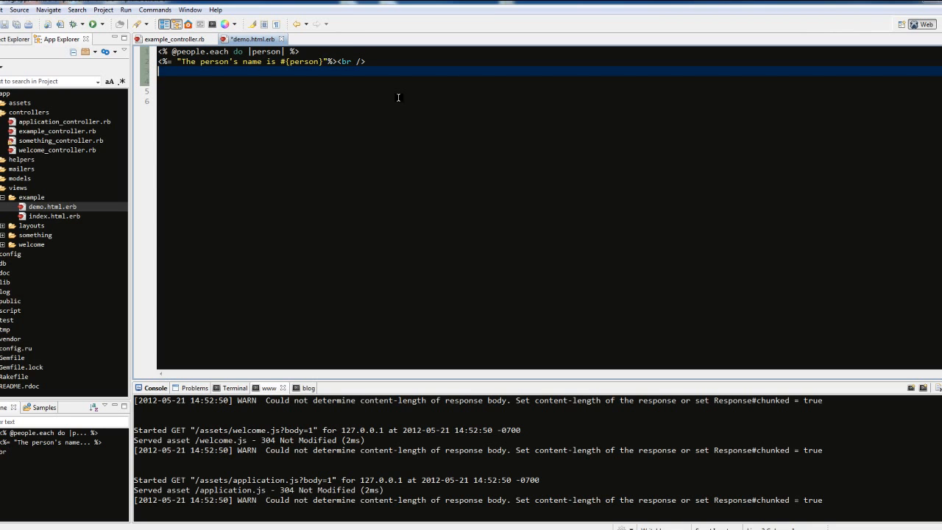
type("en")
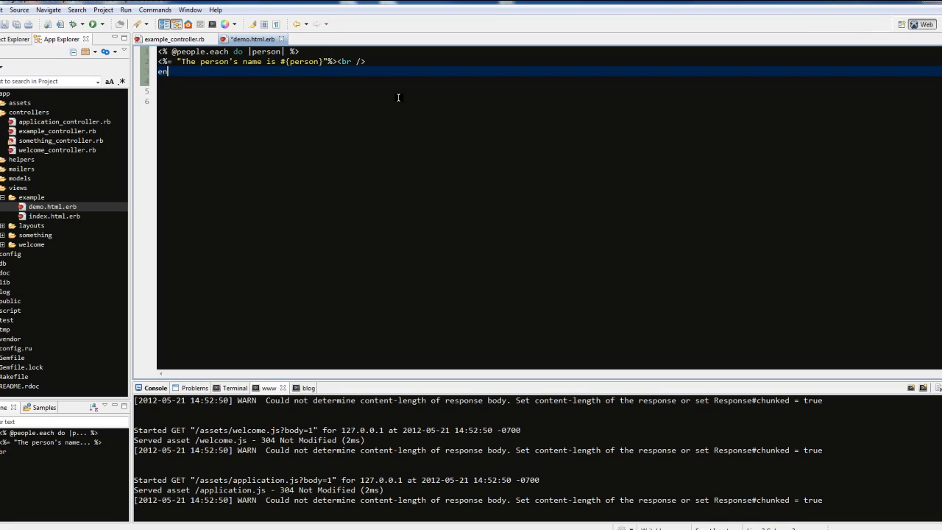
type("d")
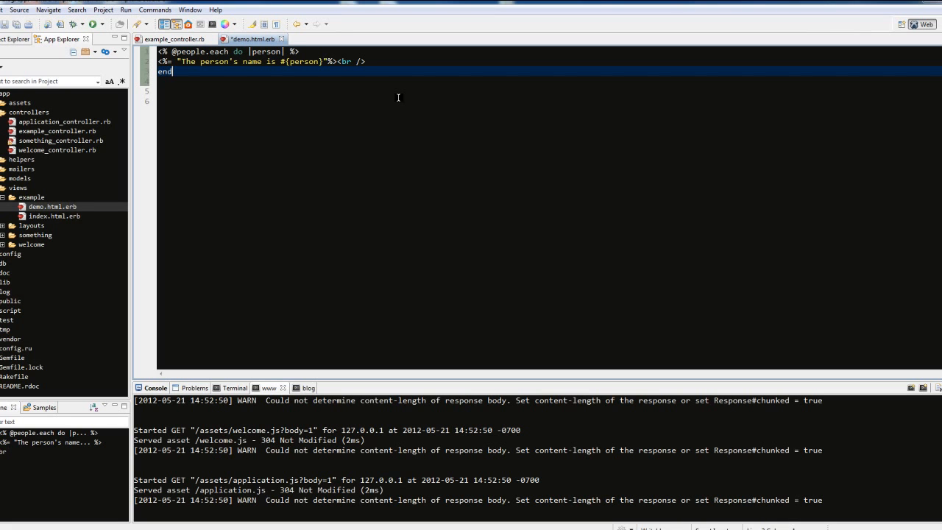
type("<% end -%>")
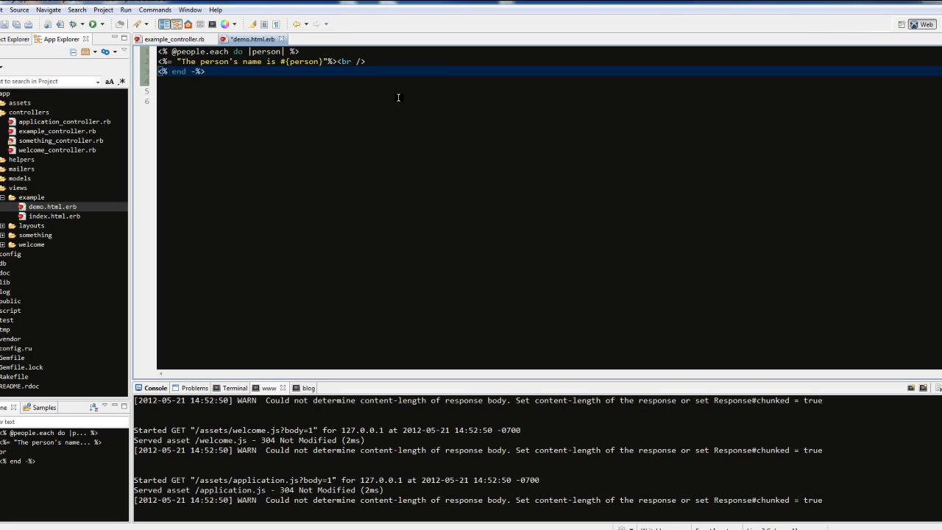
mouse_move(308, 109)
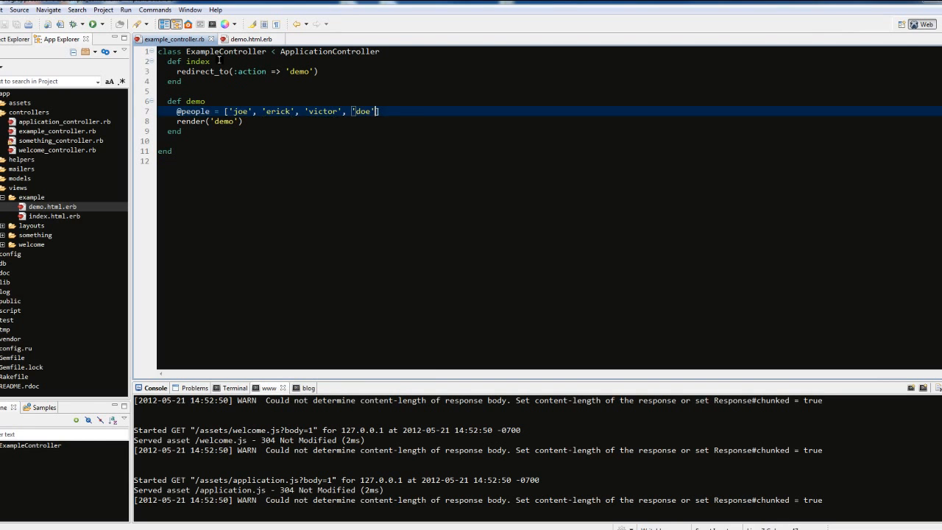
- Reload the demo page in Firefox to list "The person's name is" for joe, erick, victor and doe
left_click(247, 38)
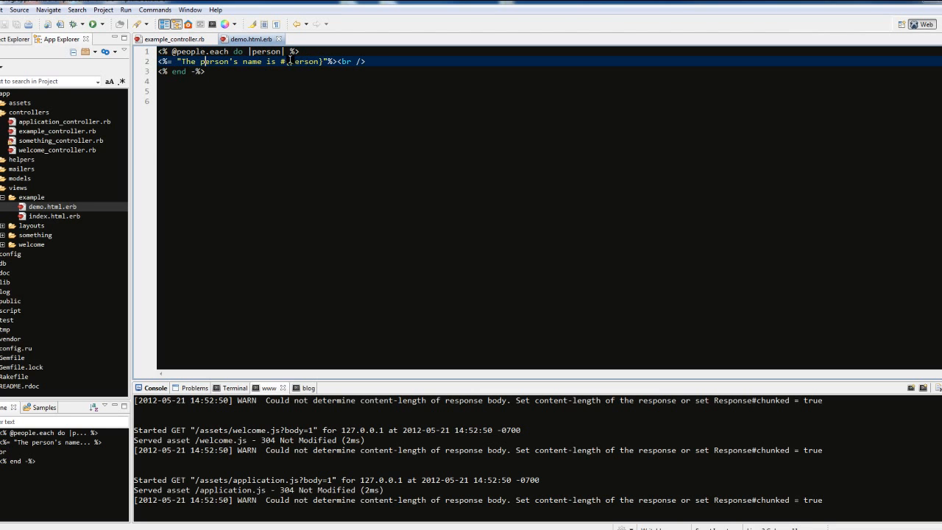
left_click(173, 38)
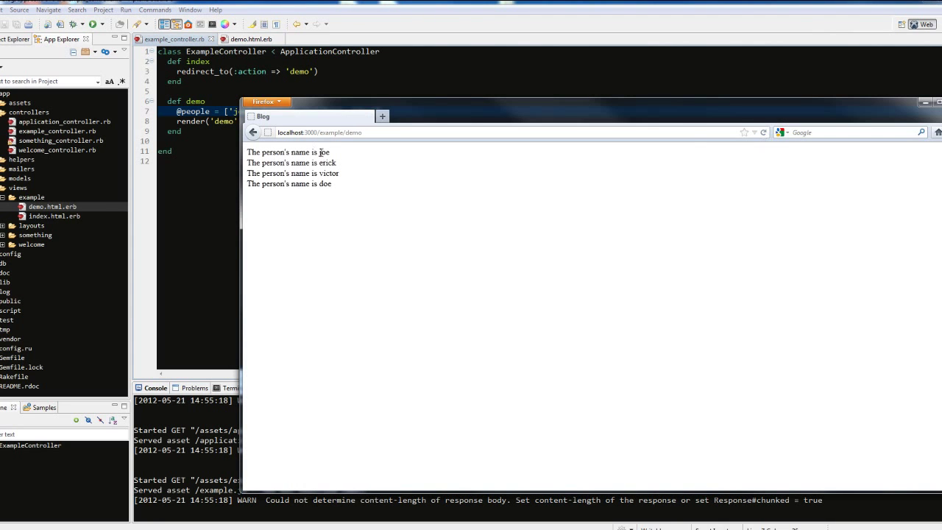
double_click(330, 162)
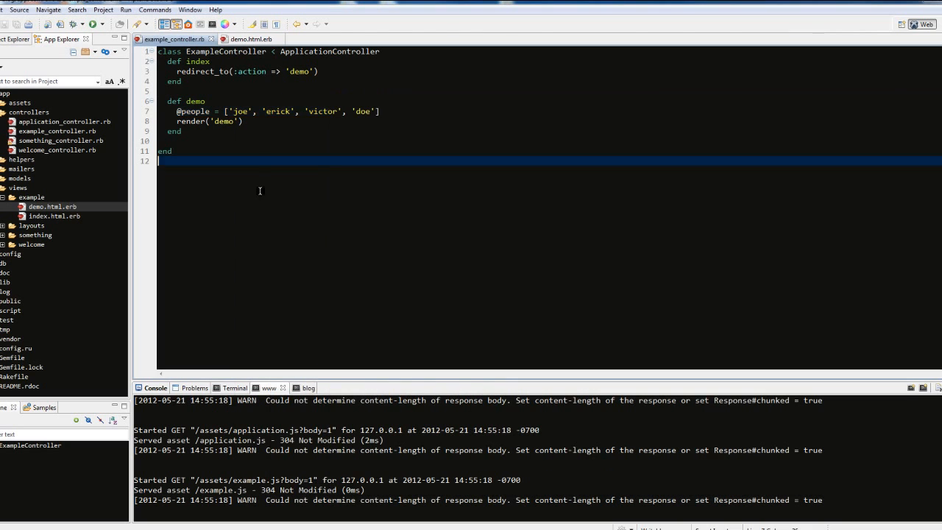
left_click(256, 38)
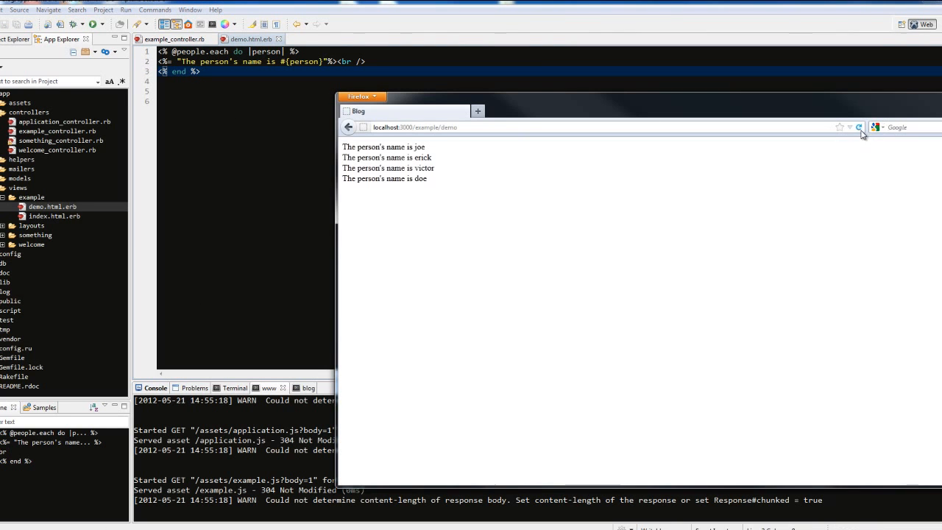
left_click(859, 126)
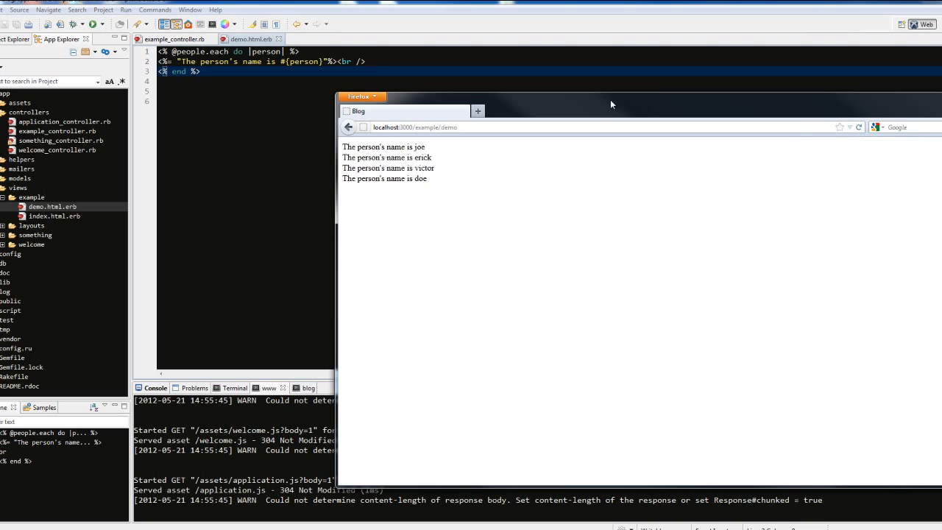
mouse_move(277, 183)
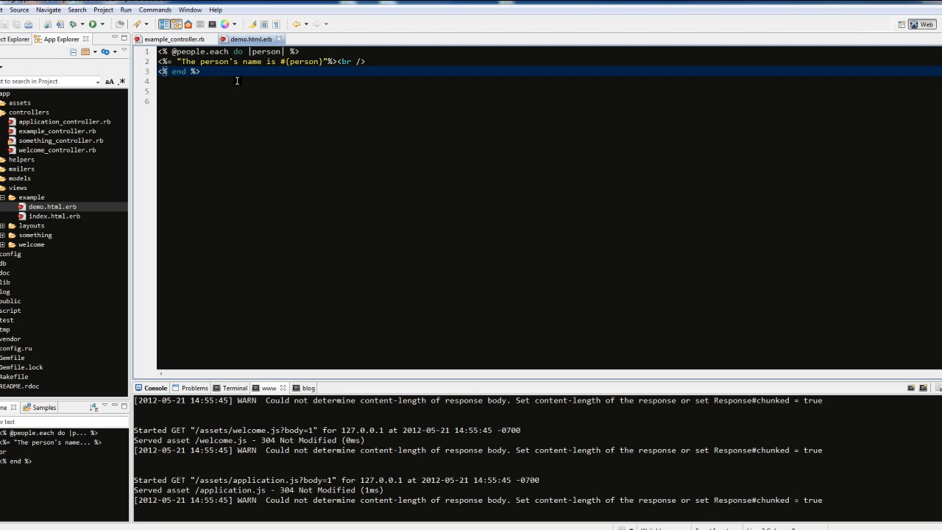
mouse_move(330, 139)
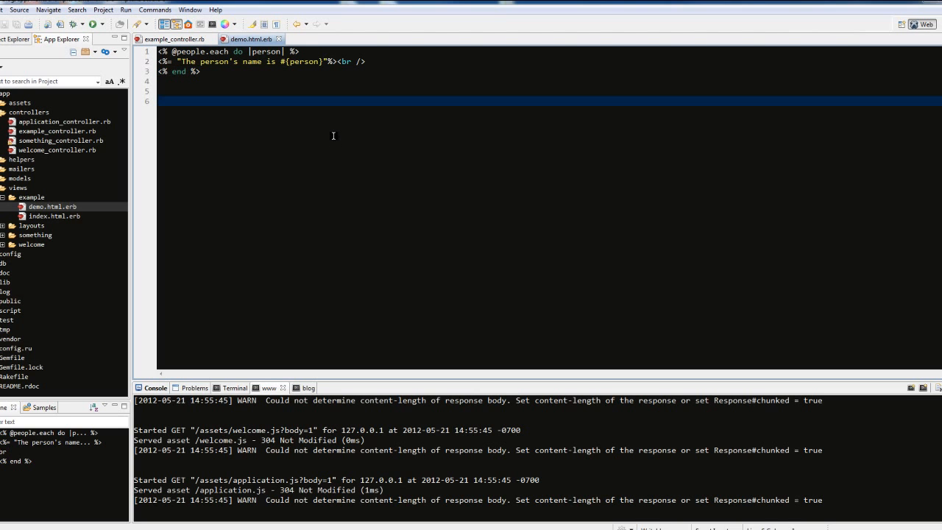
- Glance at example_controller.rb, then bring demo.html.erb back to the front
left_click(175, 40)
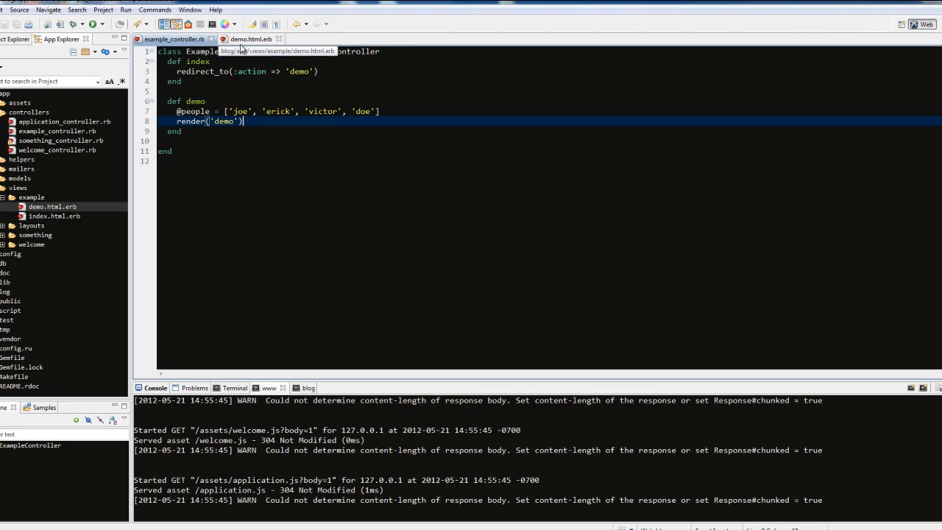
left_click(259, 40)
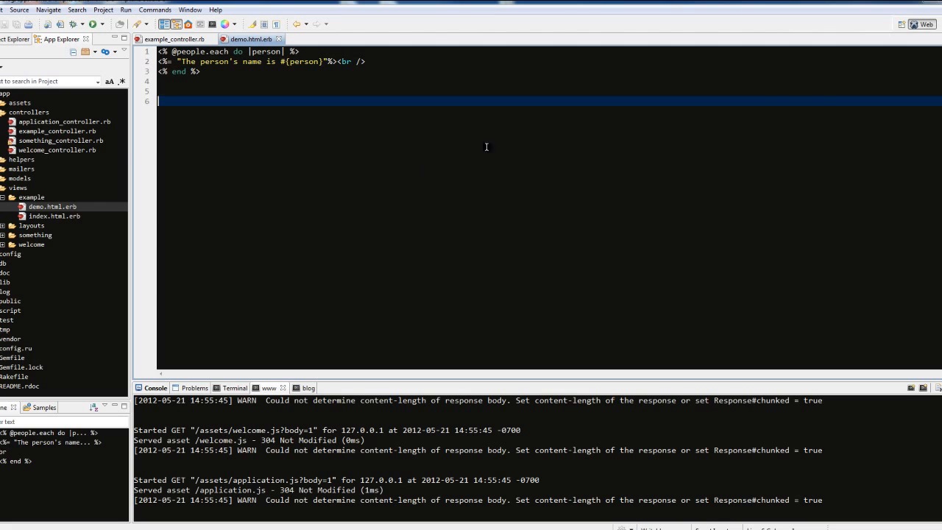
mouse_move(533, 212)
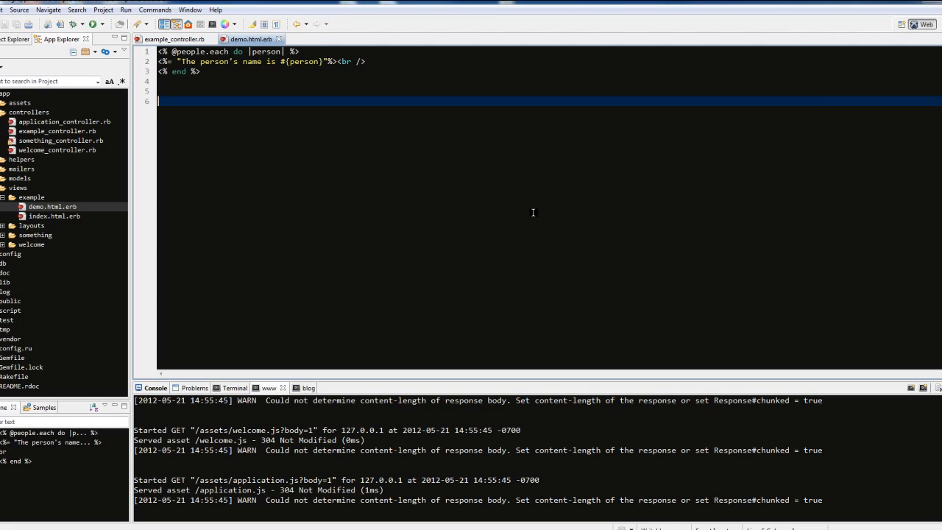